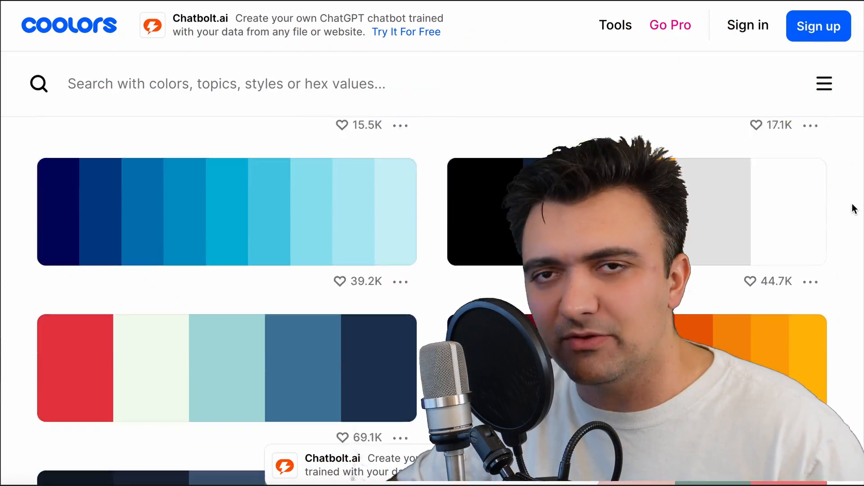
- Switch the Adobe Color wheel to Square harmony, then move to the Coolors tab
{"action": "scroll", "scroll_direction": "down", "scroll_amount": 3}
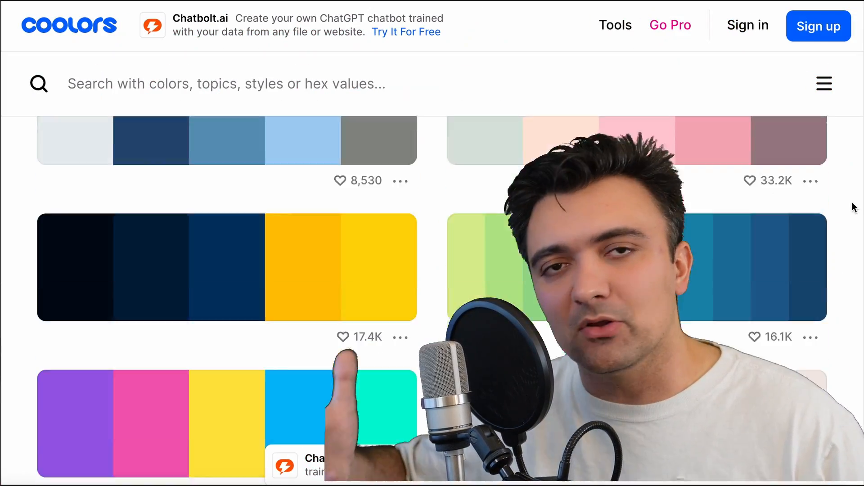
{"action": "scroll", "scroll_direction": "down", "scroll_amount": 3}
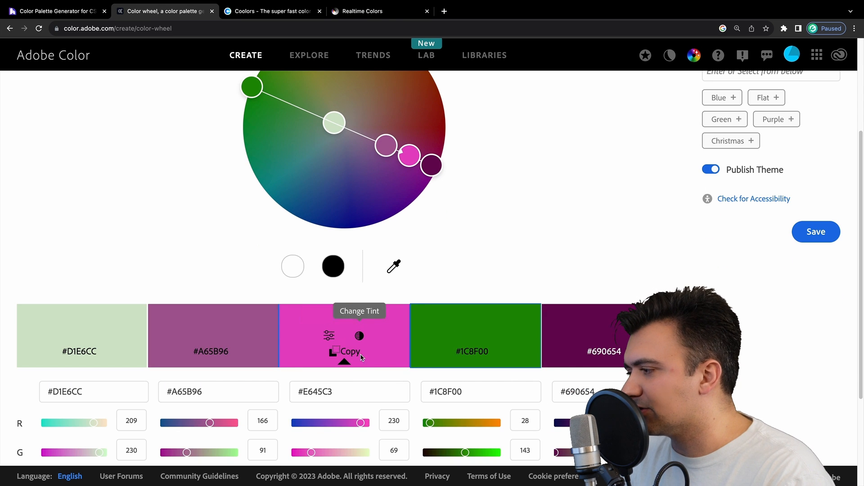
{"action": "scroll", "scroll_direction": "up", "scroll_amount": 3}
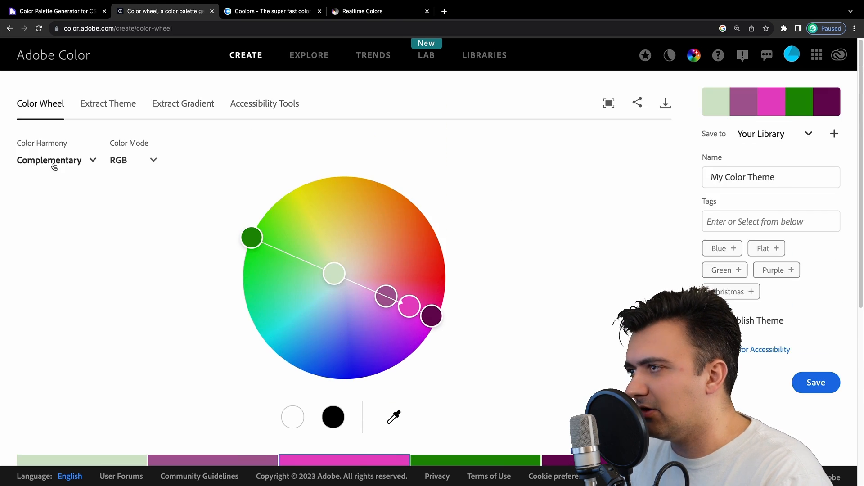
{"action": "left_click", "coordinate": [55, 159]}
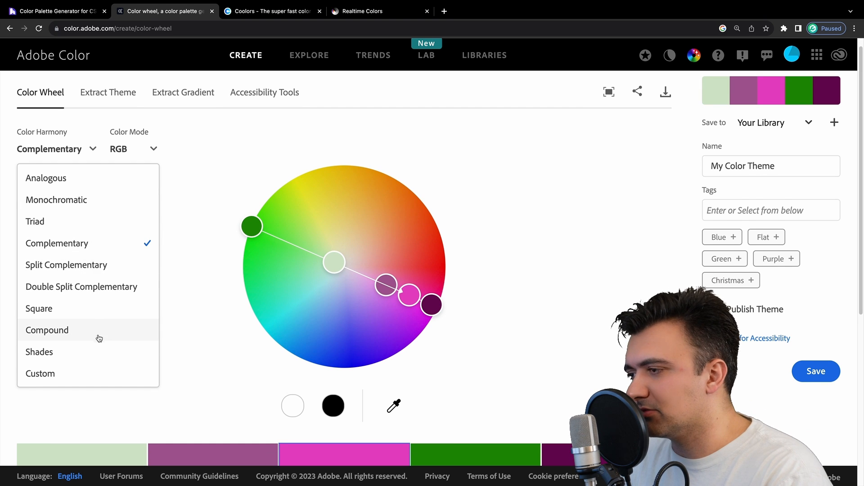
{"action": "left_click", "coordinate": [39, 308]}
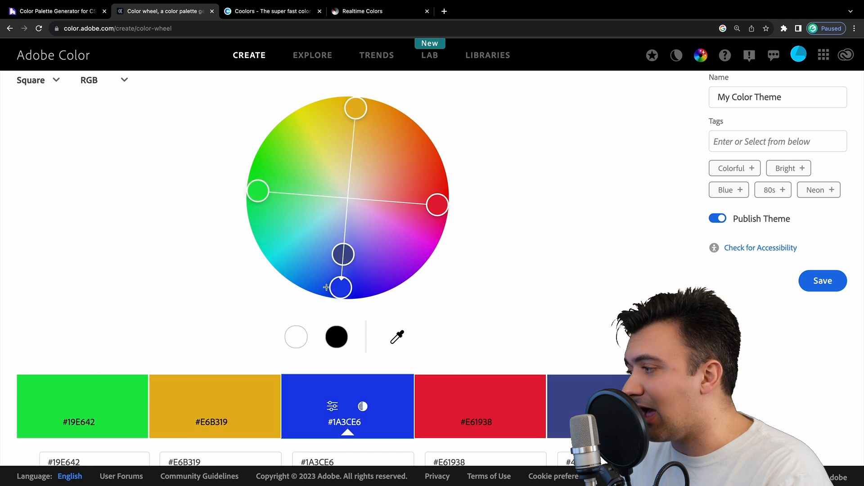
{"action": "scroll", "scroll_direction": "down", "scroll_amount": 3}
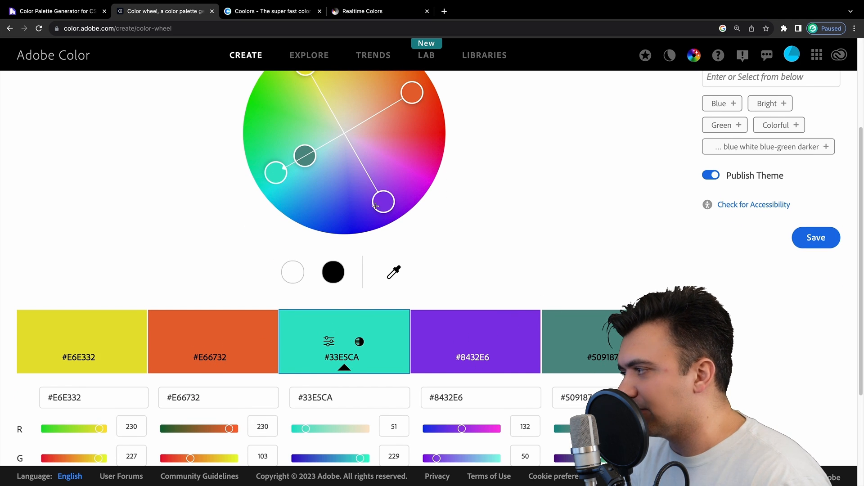
{"action": "left_click", "coordinate": [271, 11]}
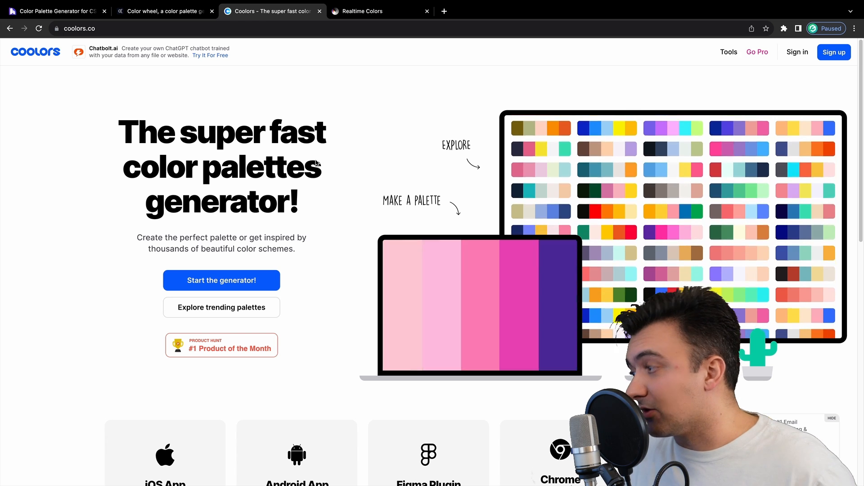
- Launch the Coolors generator and generate three random five-colour palettes
{"action": "scroll", "scroll_direction": "down", "scroll_amount": 3}
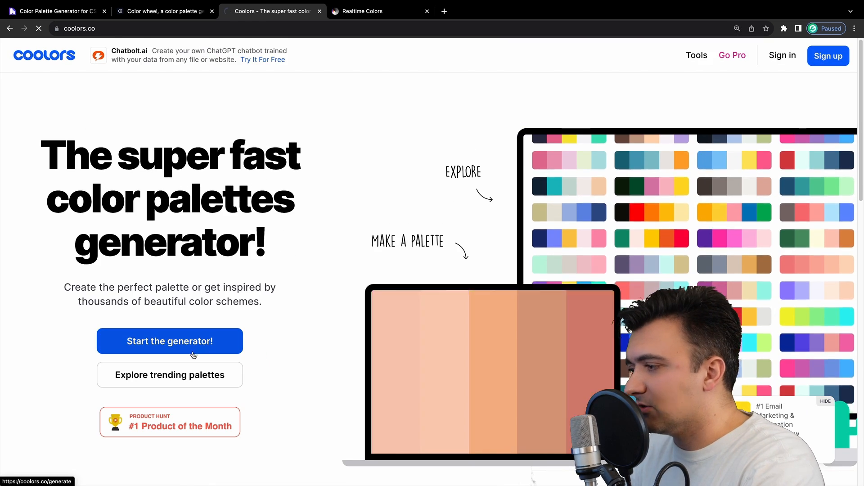
{"action": "left_click", "coordinate": [170, 340]}
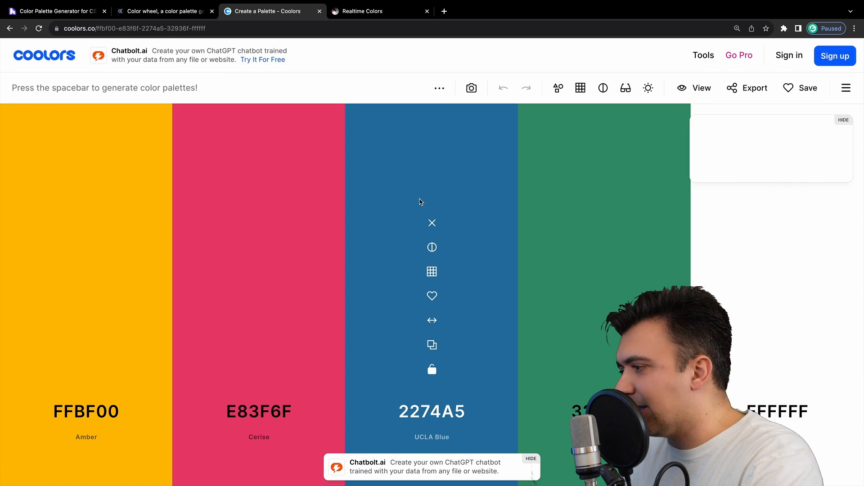
{"action": "key", "text": "space"}
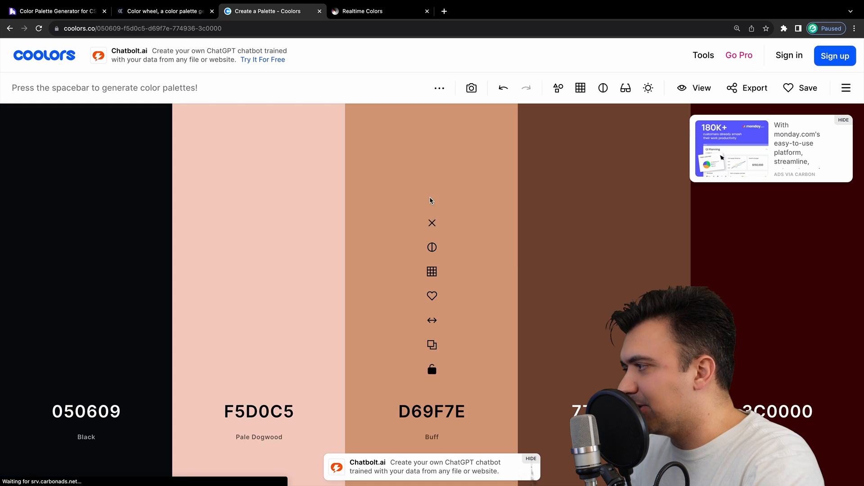
{"action": "key", "text": "space"}
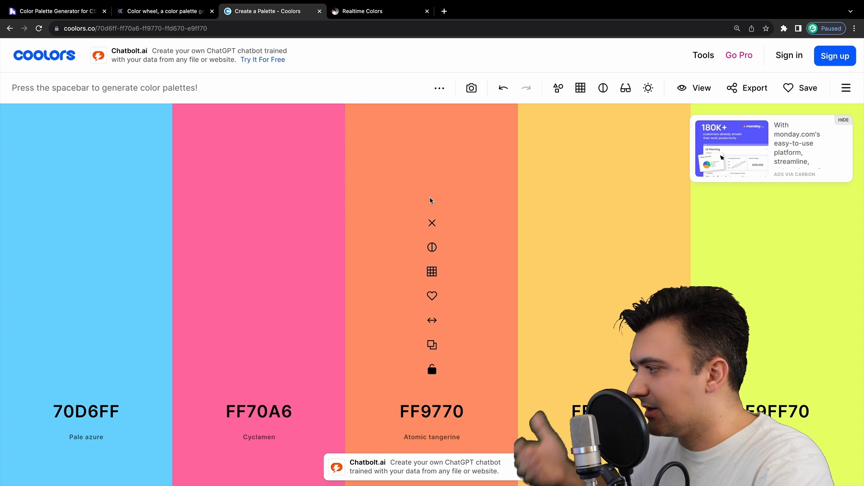
{"action": "key", "text": "space"}
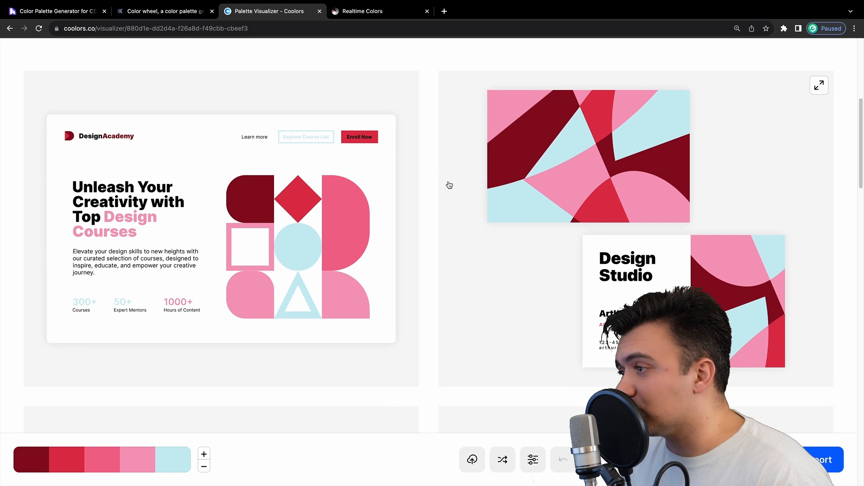
- Browse the crimson-and-pink visualizer mockups, then switch to the Realtime Colors tab
{"action": "scroll", "scroll_direction": "down", "scroll_amount": 3}
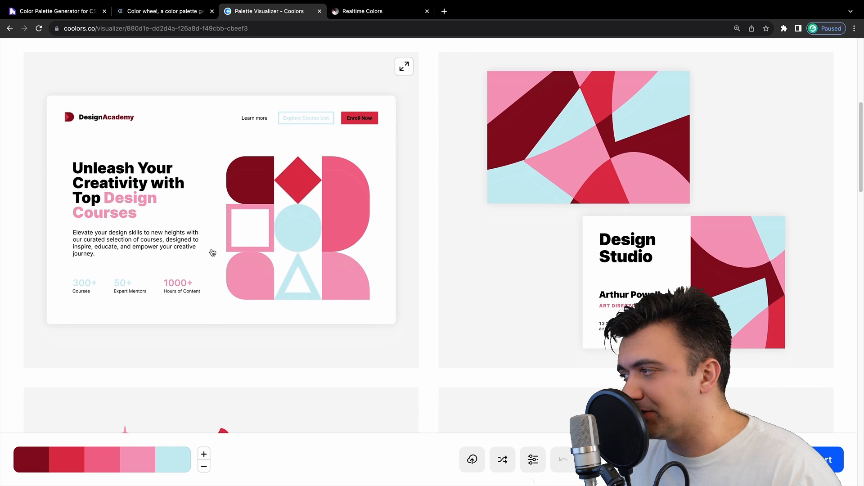
{"action": "scroll", "scroll_direction": "down", "scroll_amount": 3}
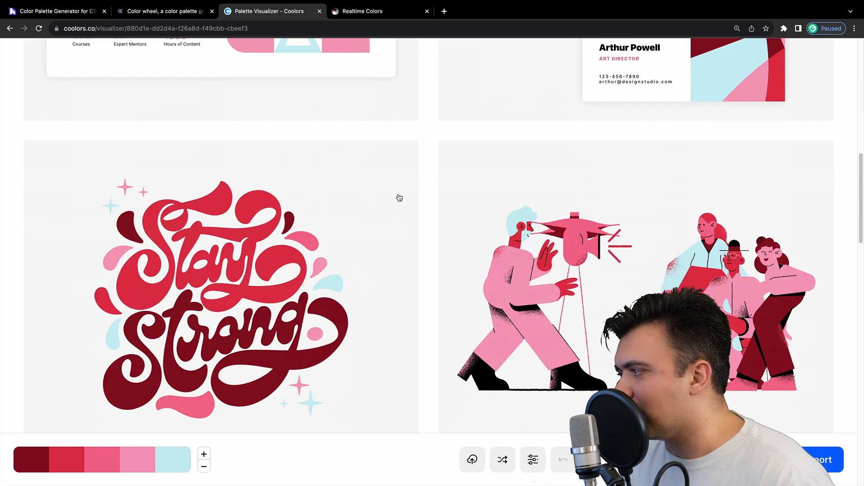
{"action": "scroll", "scroll_direction": "down", "scroll_amount": 3}
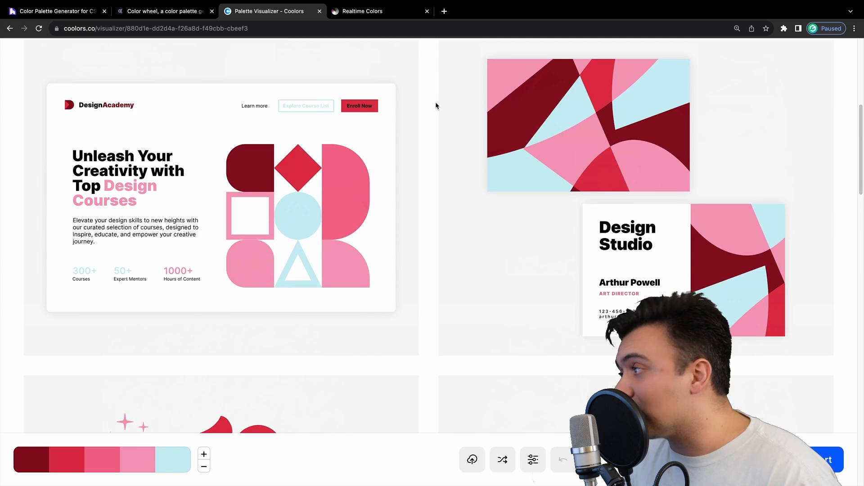
{"action": "left_click", "coordinate": [361, 11]}
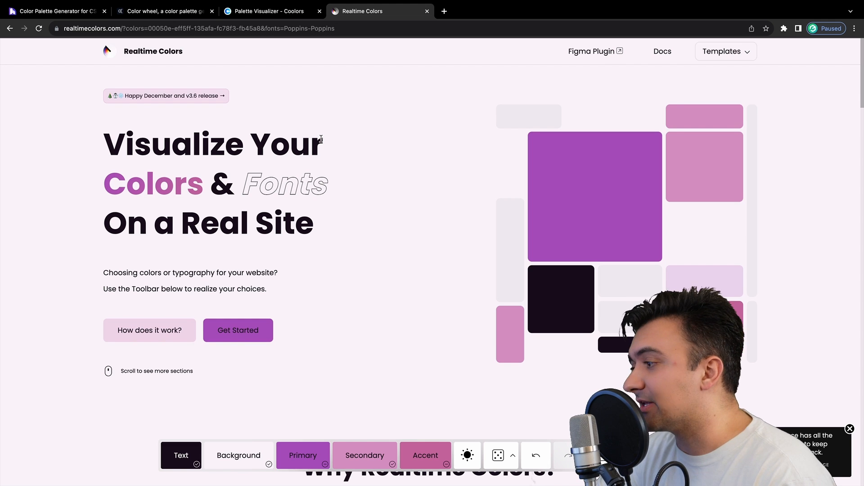
- Randomize the Realtime Colors scheme three times to reach a blue palette, and show Templates
{"action": "left_click", "coordinate": [497, 455]}
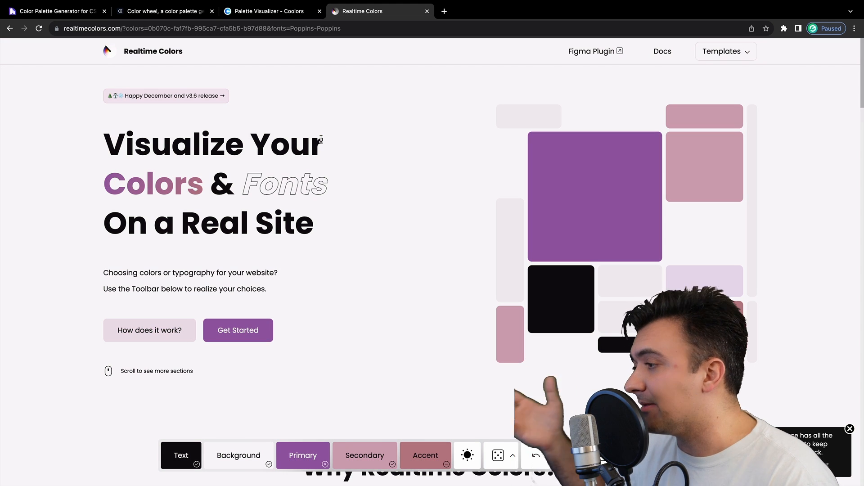
{"action": "mouse_move", "coordinate": [392, 160]}
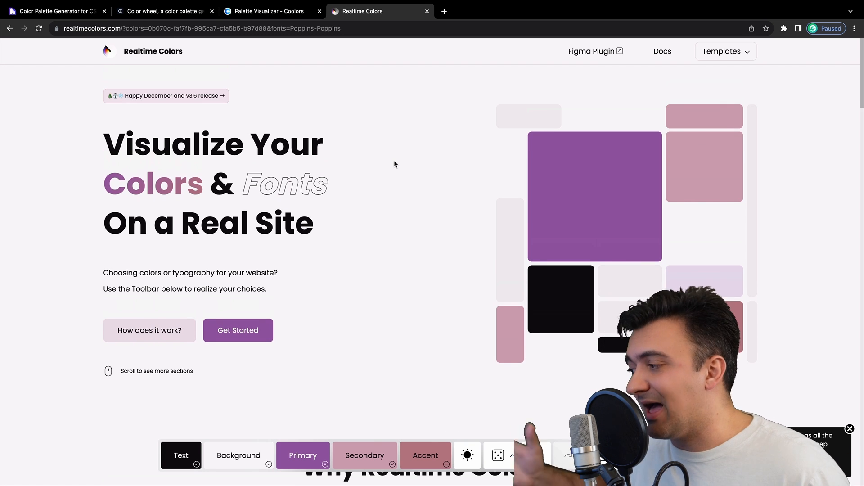
{"action": "left_click", "coordinate": [497, 455]}
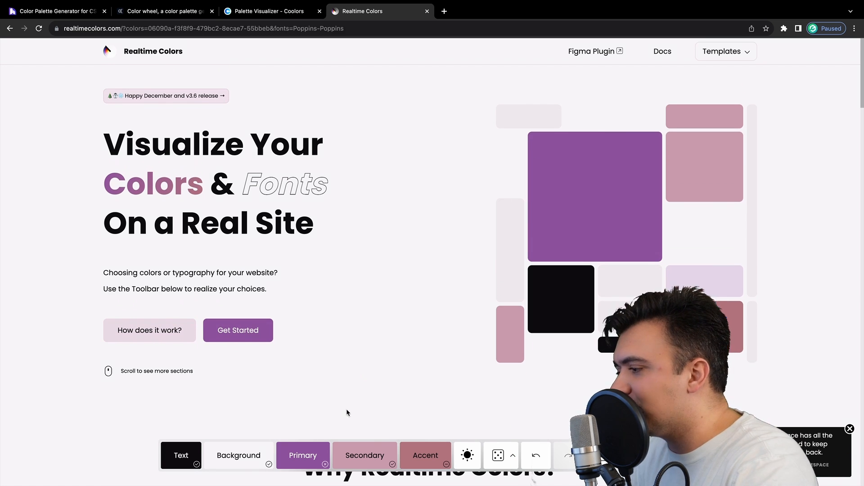
{"action": "left_click", "coordinate": [302, 455]}
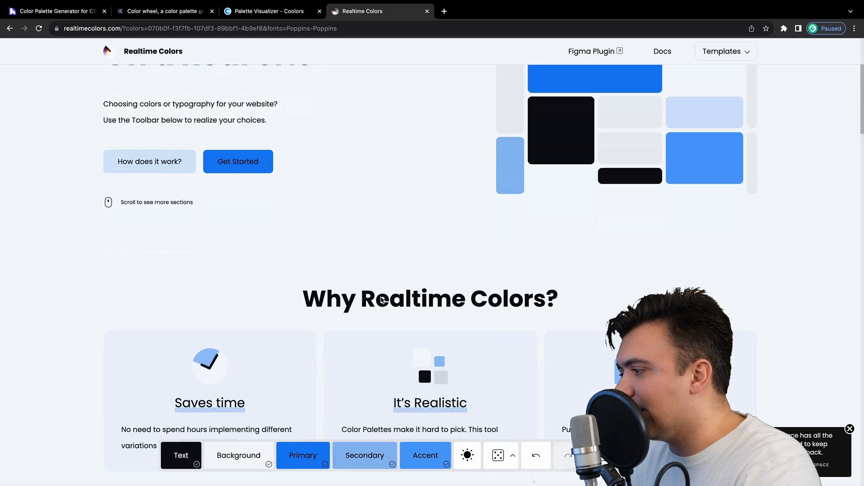
{"action": "left_click", "coordinate": [724, 51]}
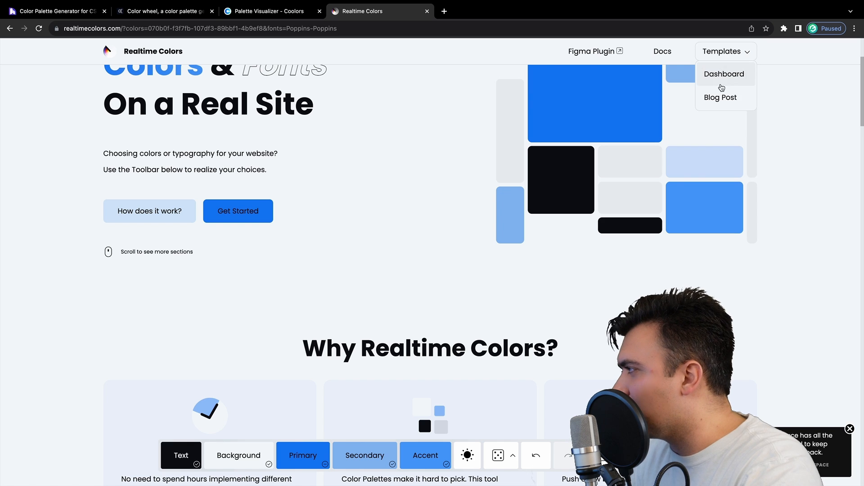
{"action": "mouse_move", "coordinate": [724, 74]}
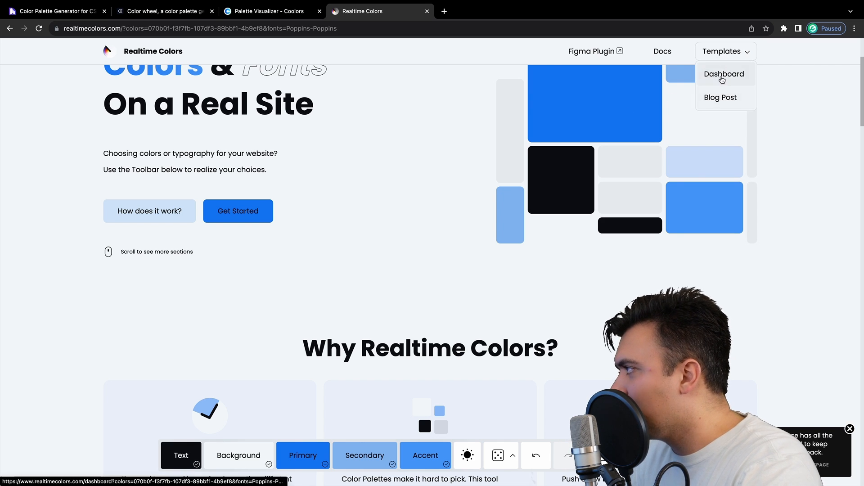
- Open the Dashboard template in a new tab and scroll its blue preview
{"action": "left_click", "coordinate": [724, 74]}
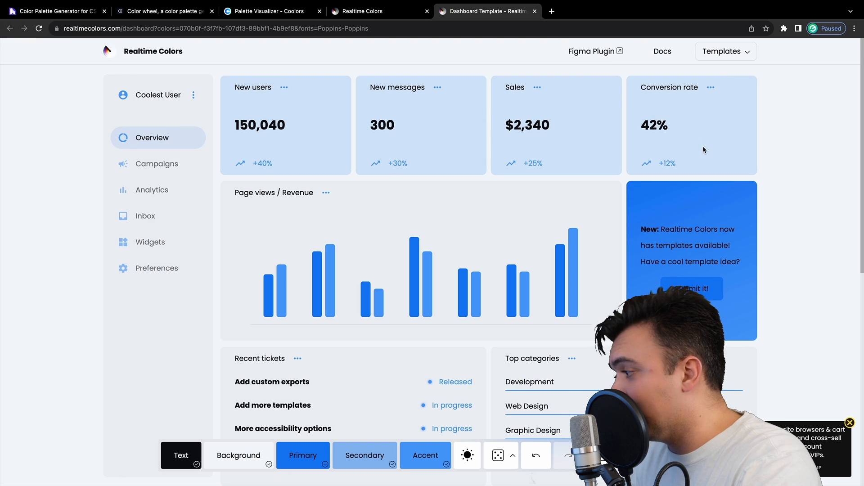
{"action": "mouse_move", "coordinate": [96, 257]}
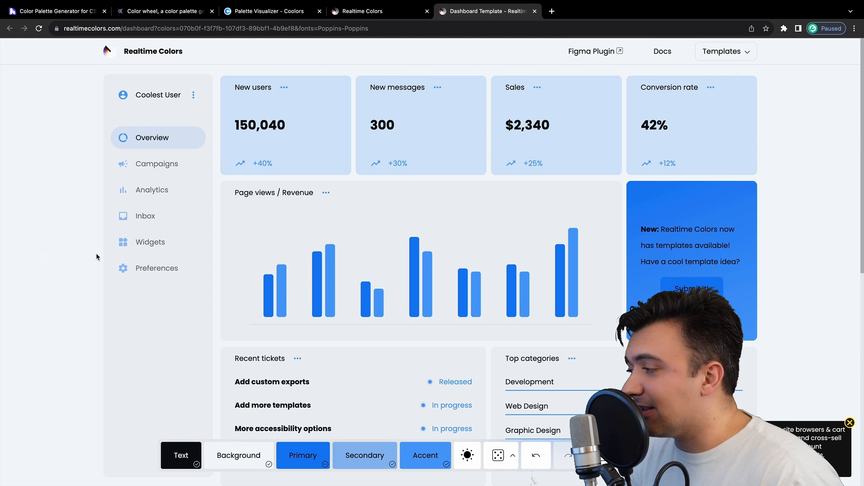
{"action": "scroll", "scroll_direction": "down", "scroll_amount": 3}
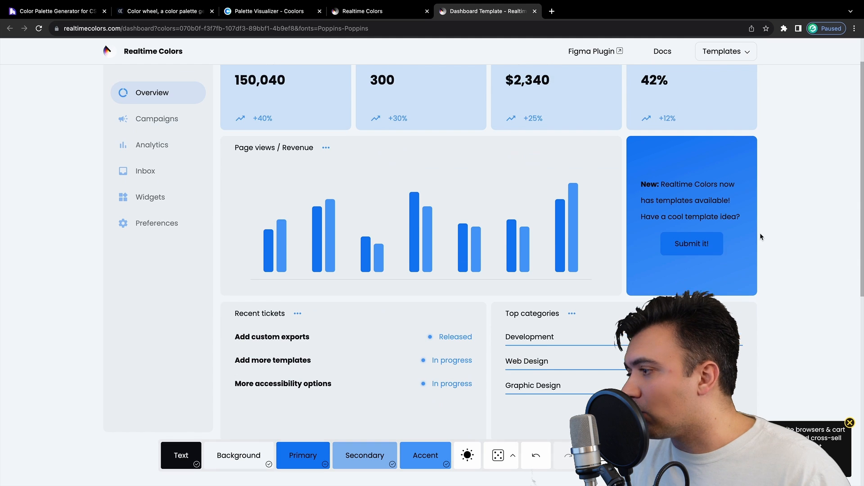
{"action": "scroll", "scroll_direction": "up", "scroll_amount": 3}
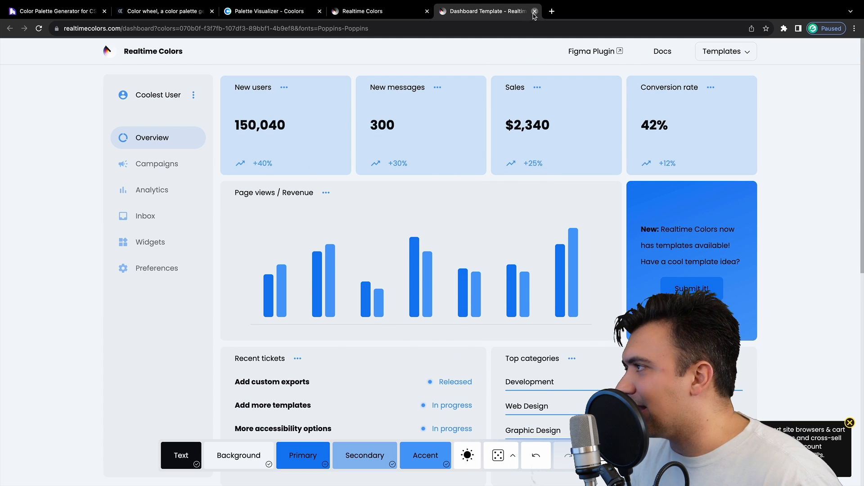
- Close the Dashboard Template tab and scroll the purple-and-pink landing page
{"action": "left_click", "coordinate": [533, 11]}
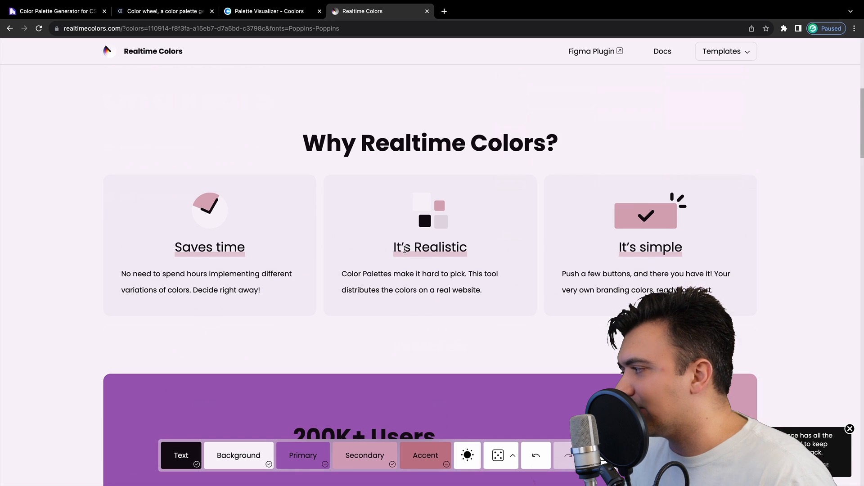
{"action": "scroll", "scroll_direction": "down", "scroll_amount": 3}
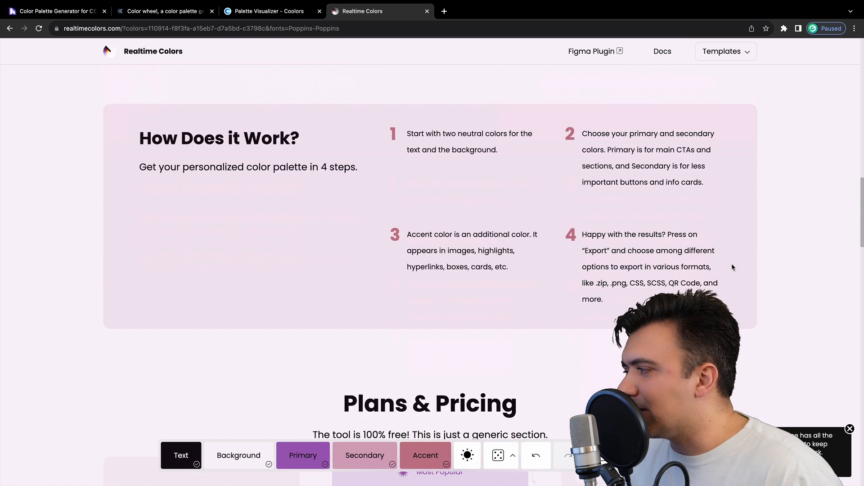
{"action": "scroll", "scroll_direction": "up", "scroll_amount": 3}
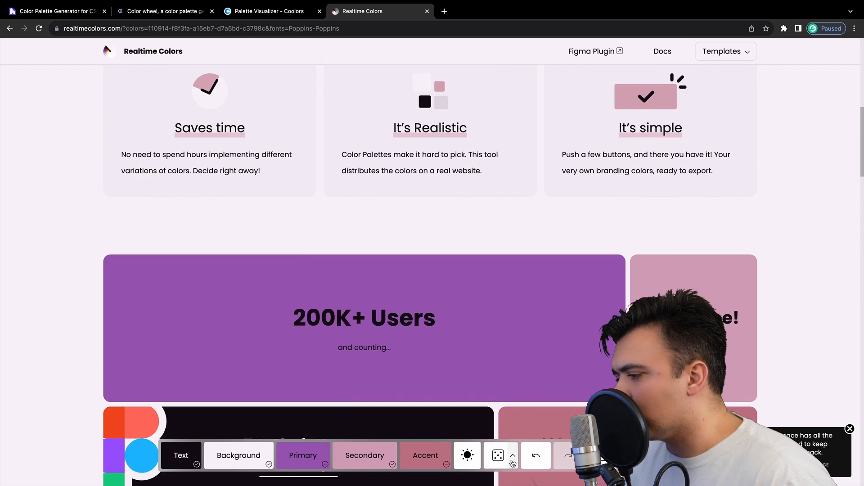
{"action": "left_click", "coordinate": [497, 455]}
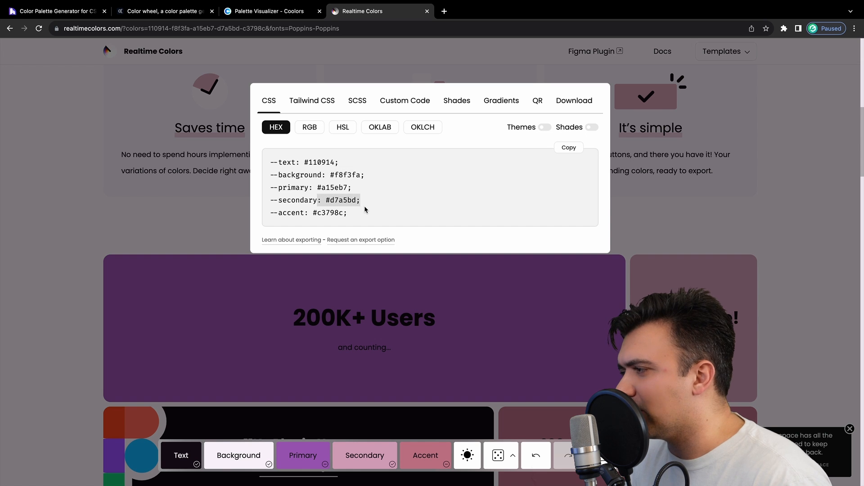
{"action": "left_click", "coordinate": [357, 100]}
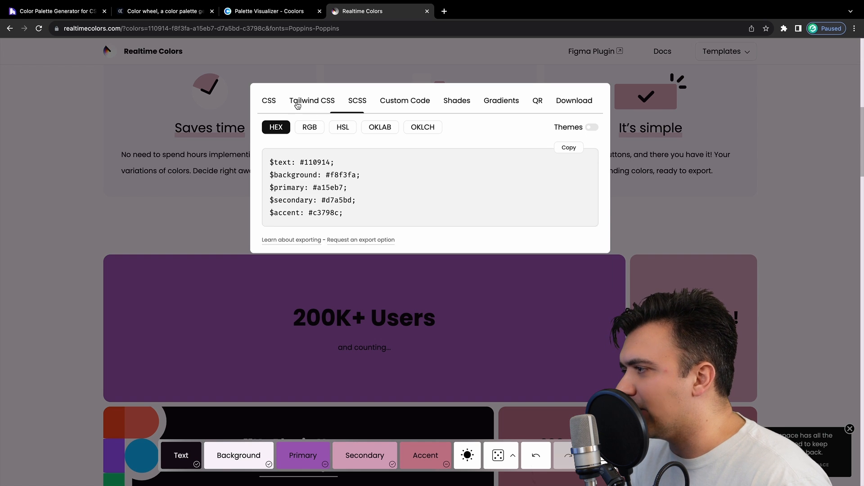
{"action": "left_click", "coordinate": [311, 100]}
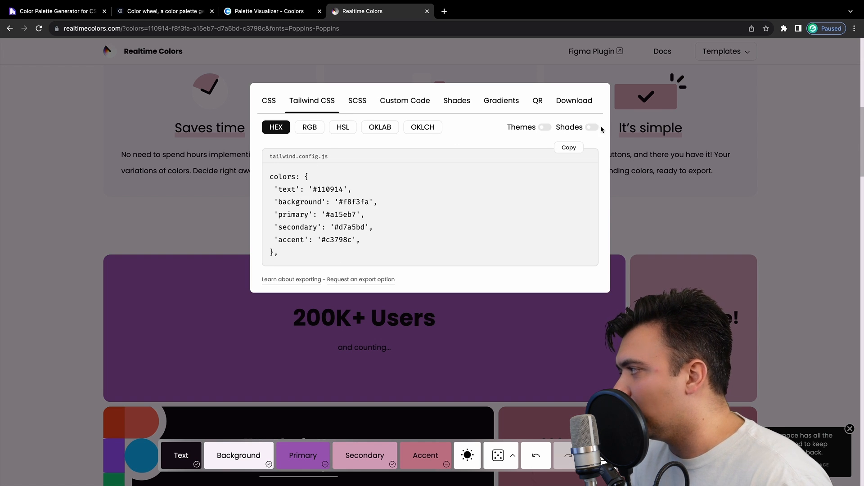
{"action": "left_click", "coordinate": [591, 127]}
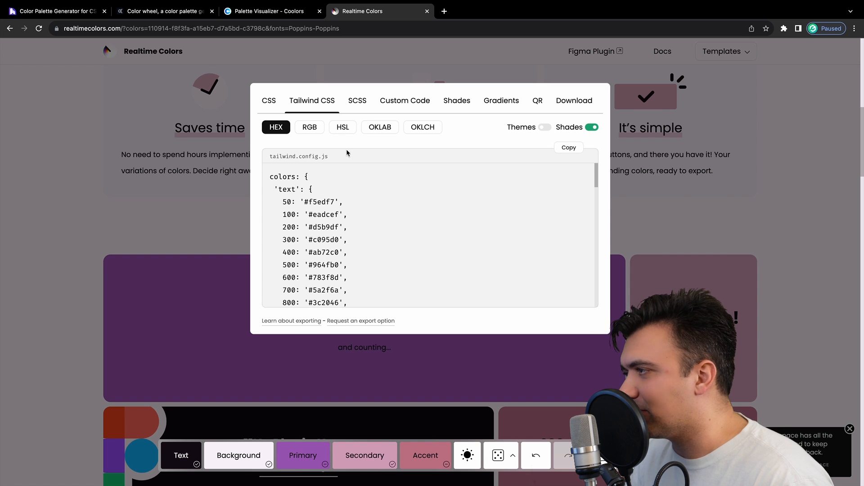
{"action": "scroll", "scroll_direction": "down", "scroll_amount": 3}
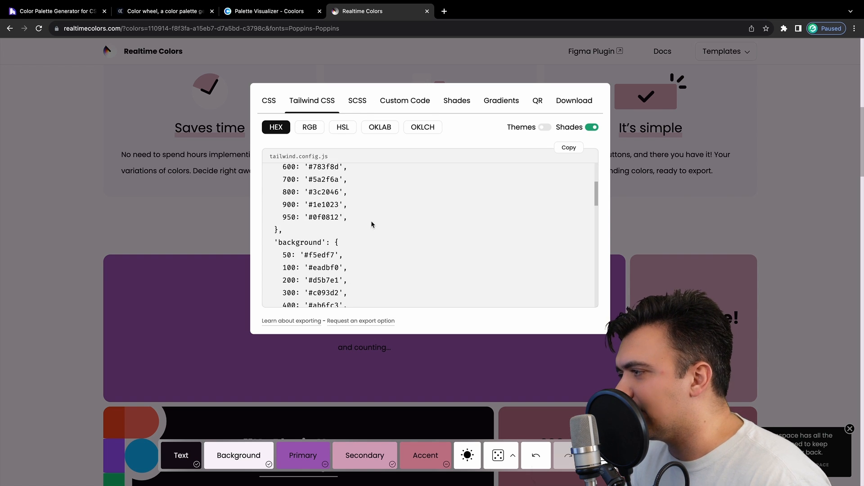
{"action": "scroll", "scroll_direction": "up", "scroll_amount": 3}
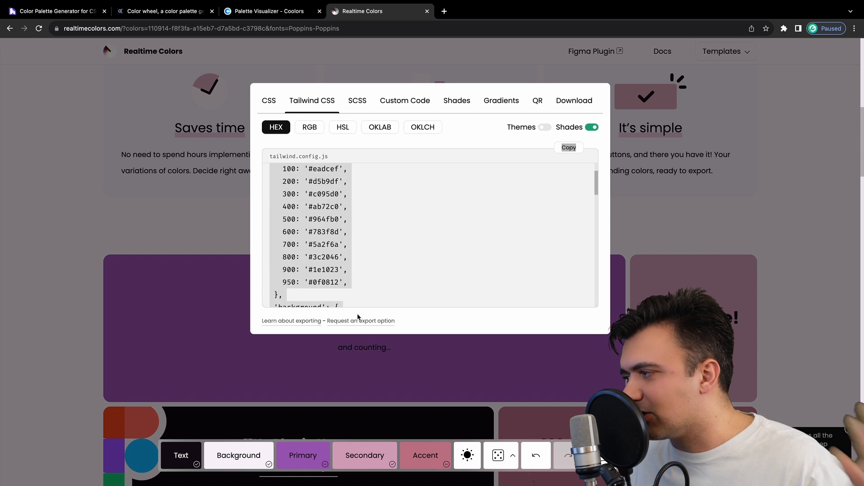
{"action": "scroll", "scroll_direction": "up", "scroll_amount": 3}
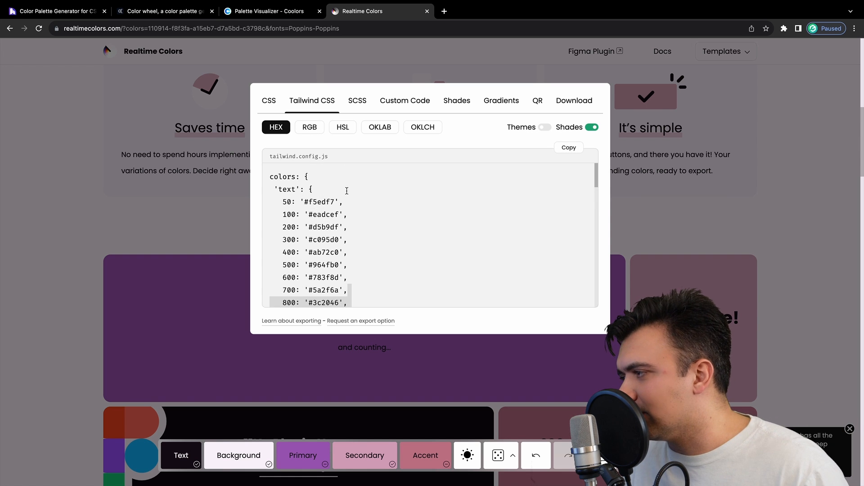
{"action": "scroll", "scroll_direction": "up", "scroll_amount": 3}
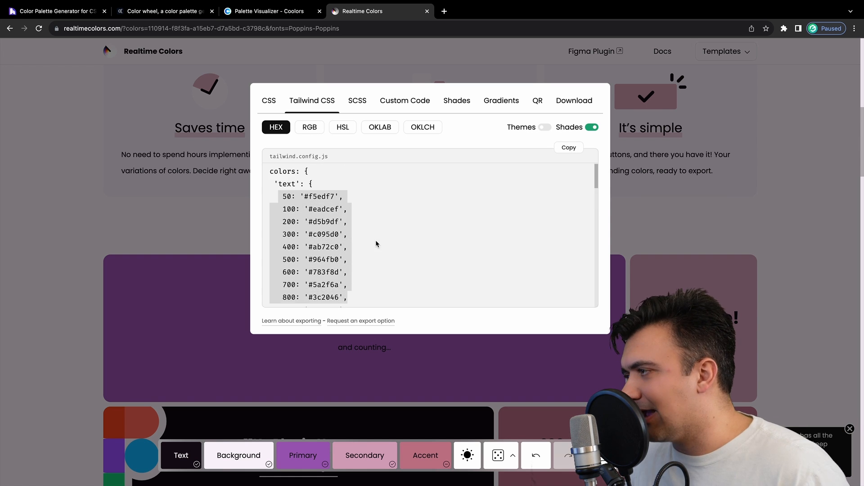
{"action": "scroll", "scroll_direction": "down", "scroll_amount": 3}
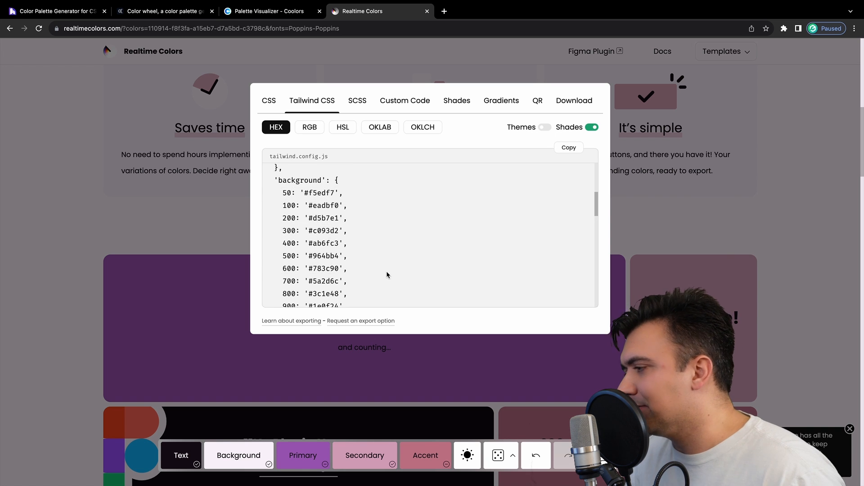
{"action": "scroll", "scroll_direction": "down", "scroll_amount": 3}
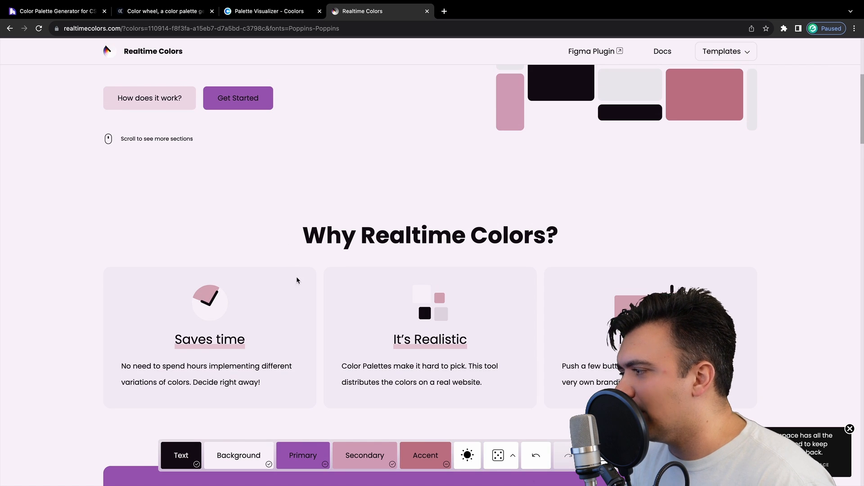
- Show the export Shades view with swatch scales for all five colours
{"action": "scroll", "scroll_direction": "up", "scroll_amount": 3}
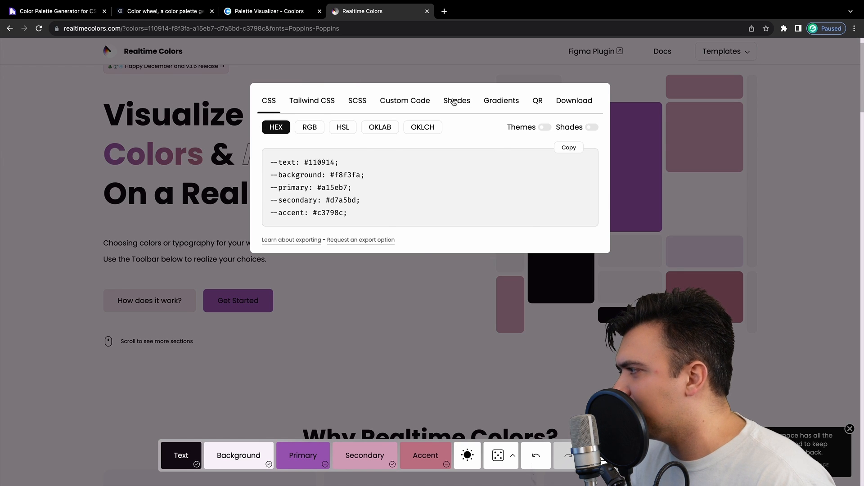
{"action": "left_click", "coordinate": [457, 100]}
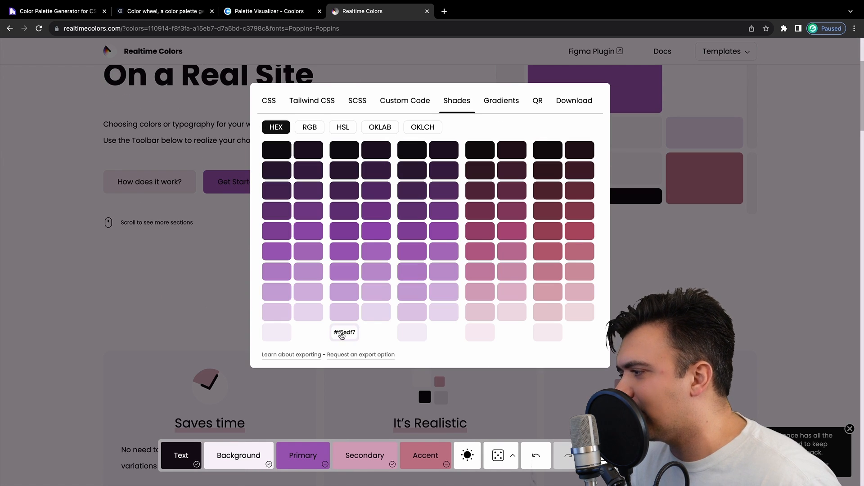
{"action": "mouse_move", "coordinate": [376, 292]}
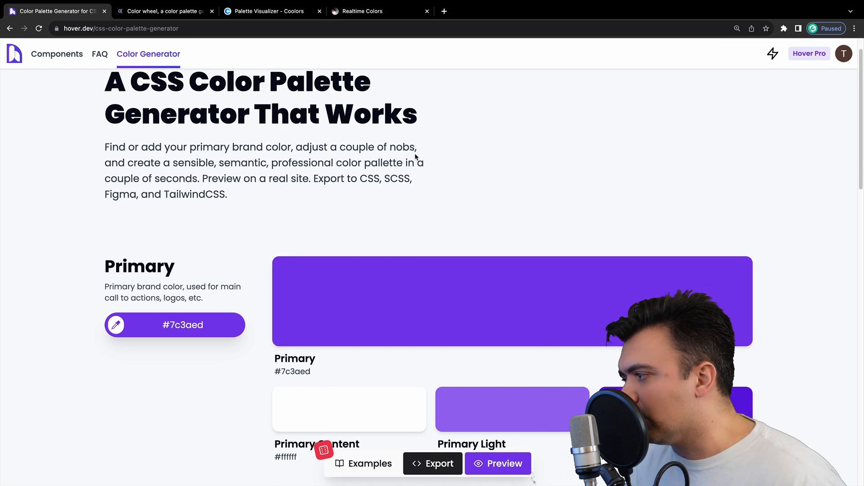
{"action": "scroll", "scroll_direction": "down", "scroll_amount": 3}
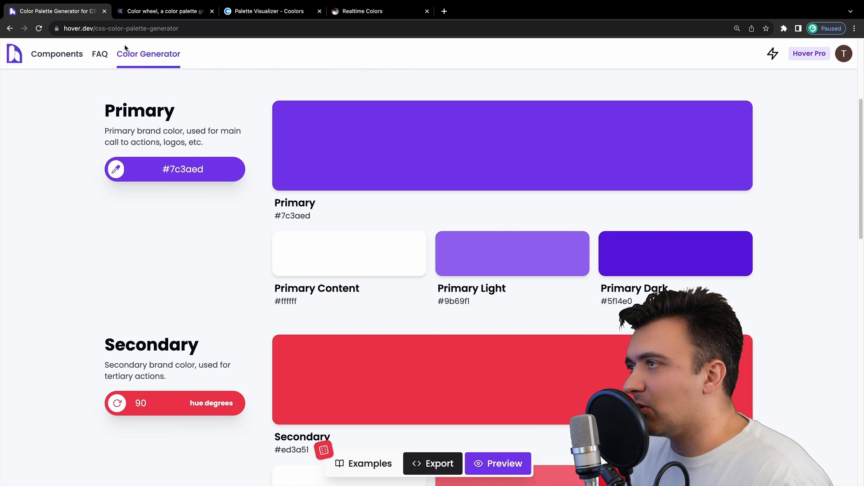
{"action": "scroll", "scroll_direction": "up", "scroll_amount": 3}
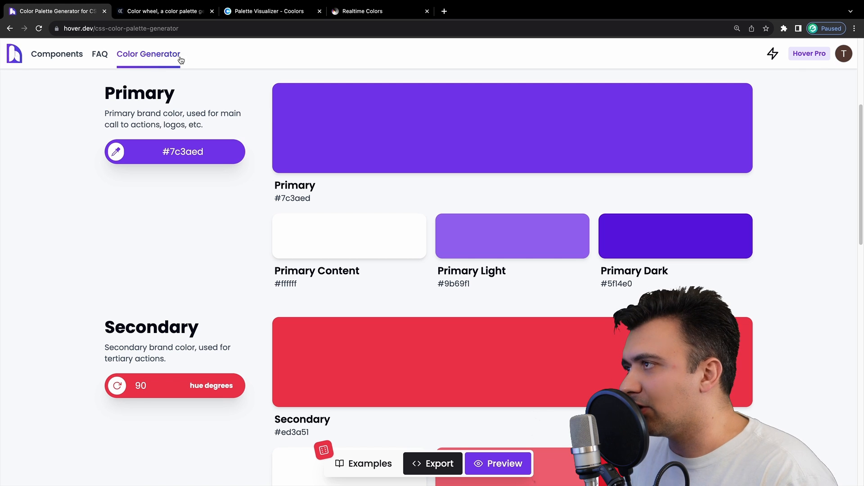
{"action": "scroll", "scroll_direction": "up", "scroll_amount": 3}
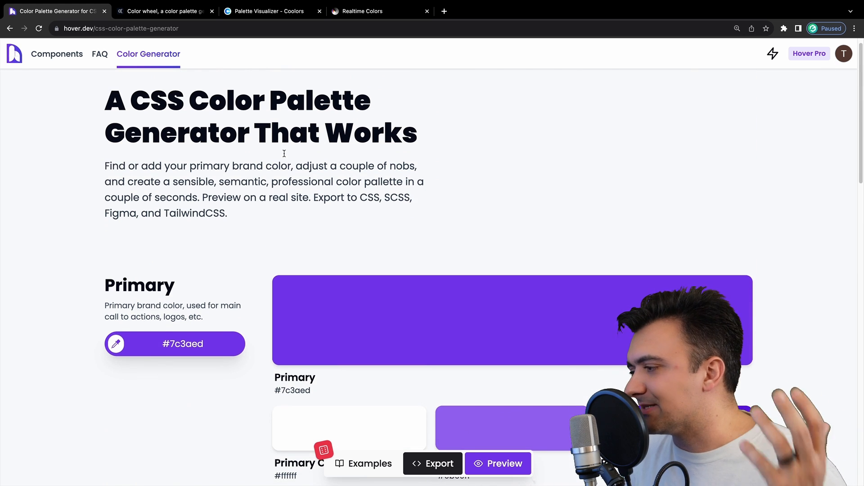
{"action": "scroll", "scroll_direction": "down", "scroll_amount": 3}
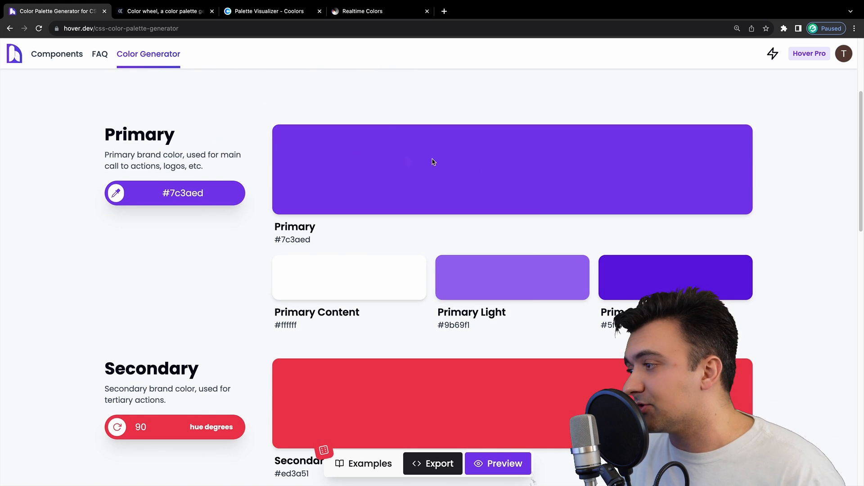
{"action": "scroll", "scroll_direction": "down", "scroll_amount": 3}
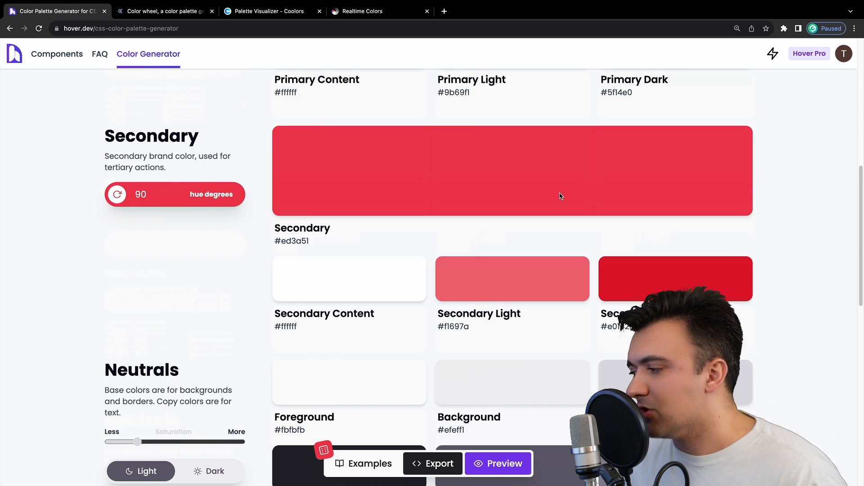
{"action": "scroll", "scroll_direction": "down", "scroll_amount": 3}
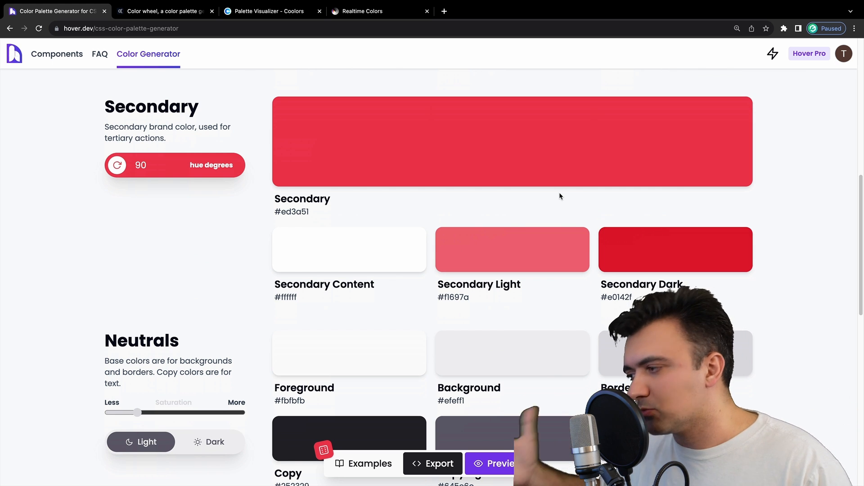
{"action": "scroll", "scroll_direction": "up", "scroll_amount": 3}
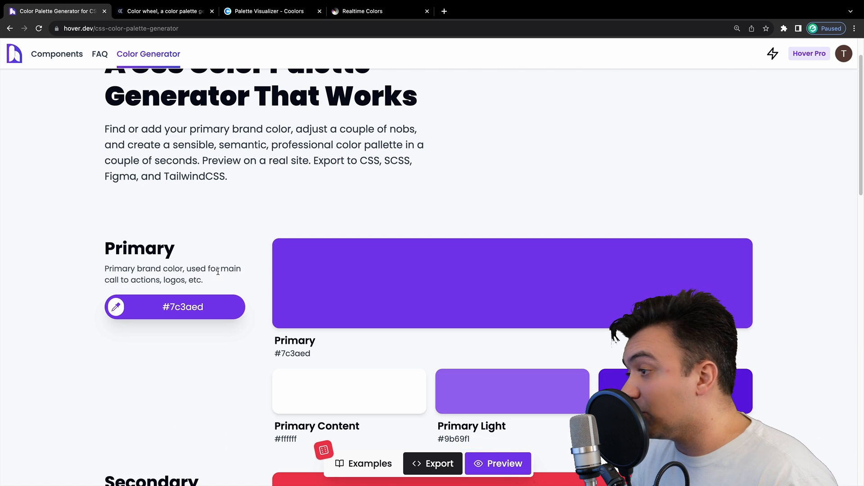
{"action": "scroll", "scroll_direction": "down", "scroll_amount": 3}
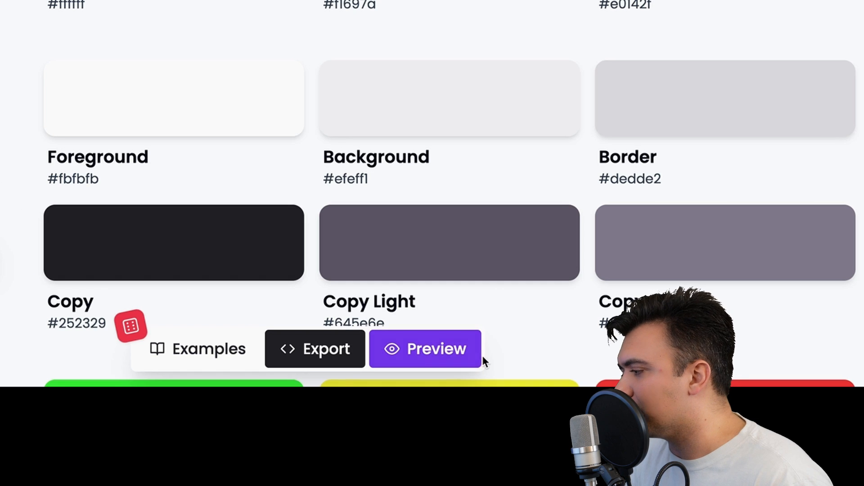
- Preview the palette on hover.dev's sample dashboard, scroll through it, and close it
{"action": "left_click", "coordinate": [425, 348]}
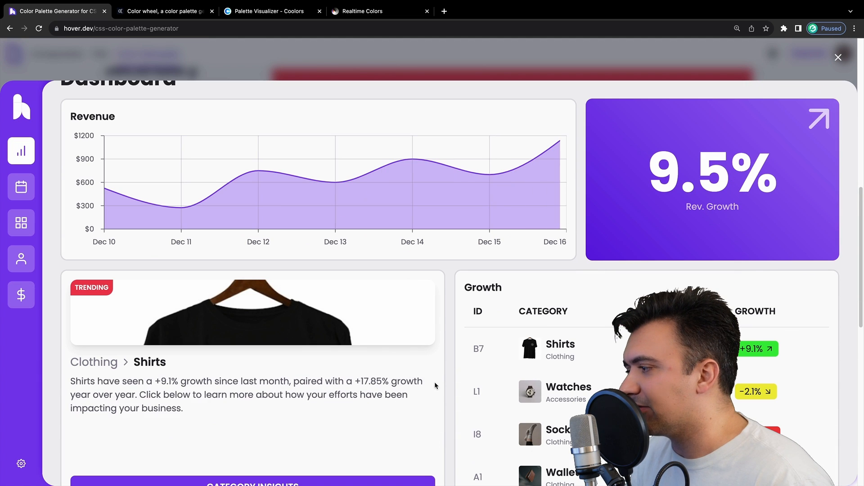
{"action": "scroll", "scroll_direction": "down", "scroll_amount": 3}
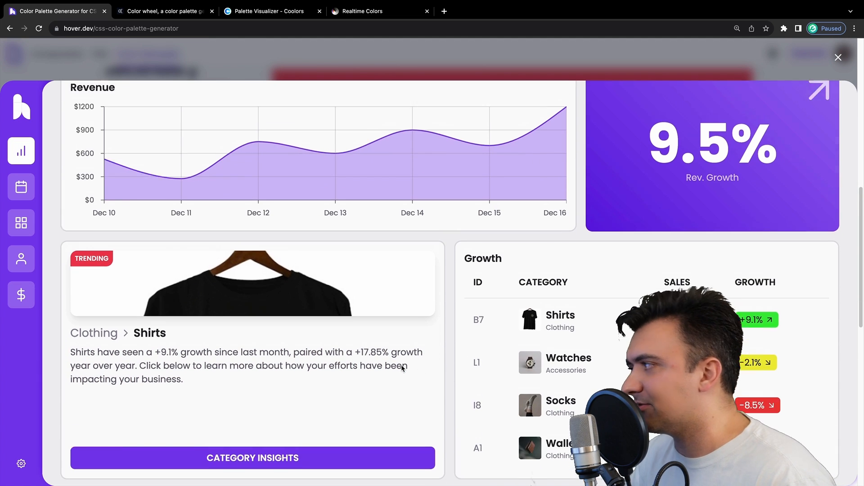
{"action": "scroll", "scroll_direction": "up", "scroll_amount": 3}
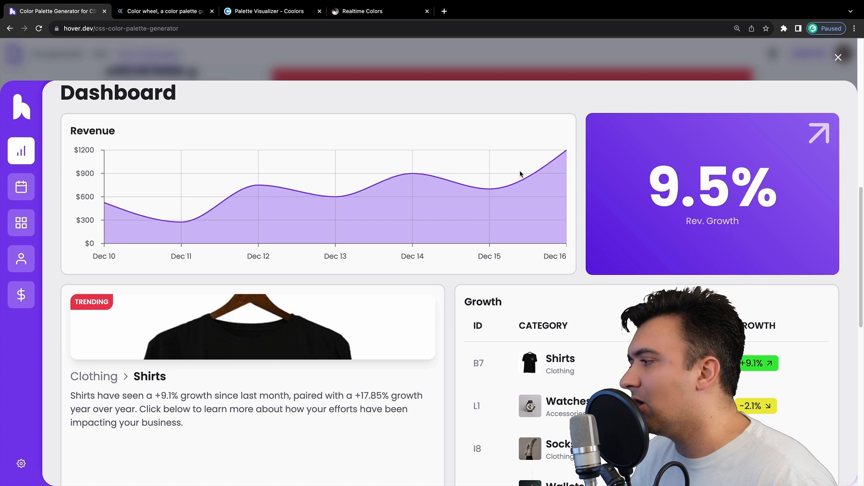
{"action": "scroll", "scroll_direction": "down", "scroll_amount": 3}
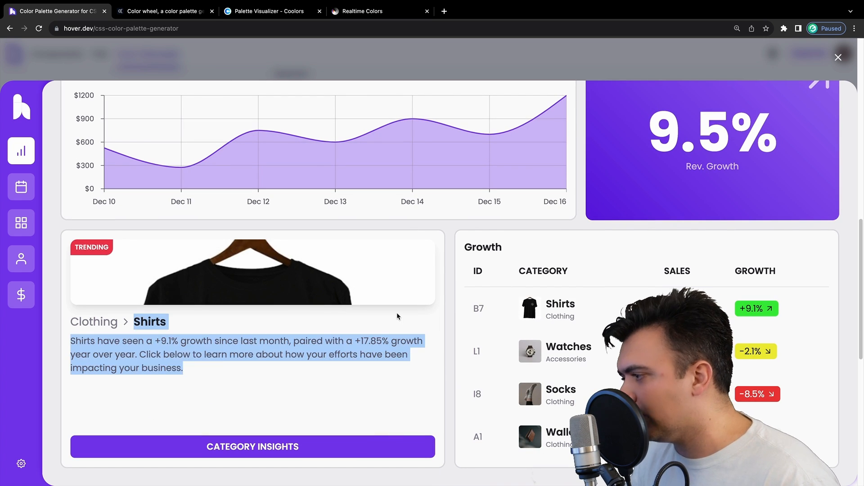
{"action": "left_click", "coordinate": [265, 318]}
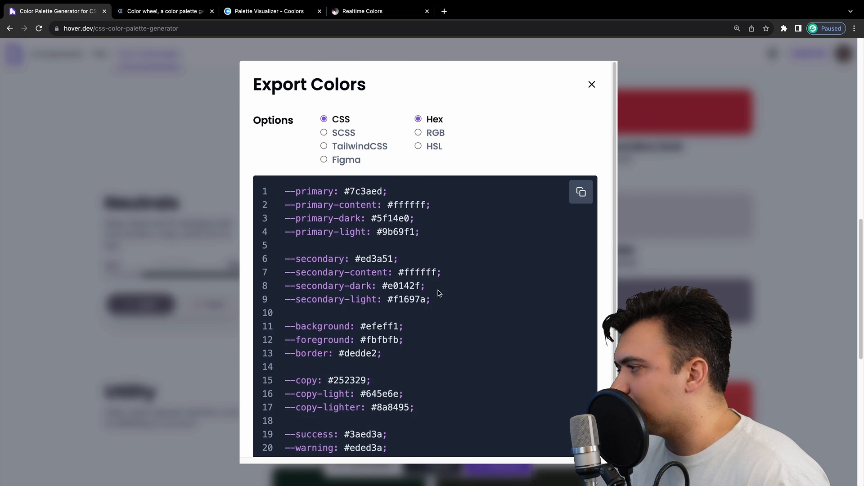
- View the export as SCSS, then Tailwind with HSL values, and close the window
{"action": "left_click", "coordinate": [324, 132]}
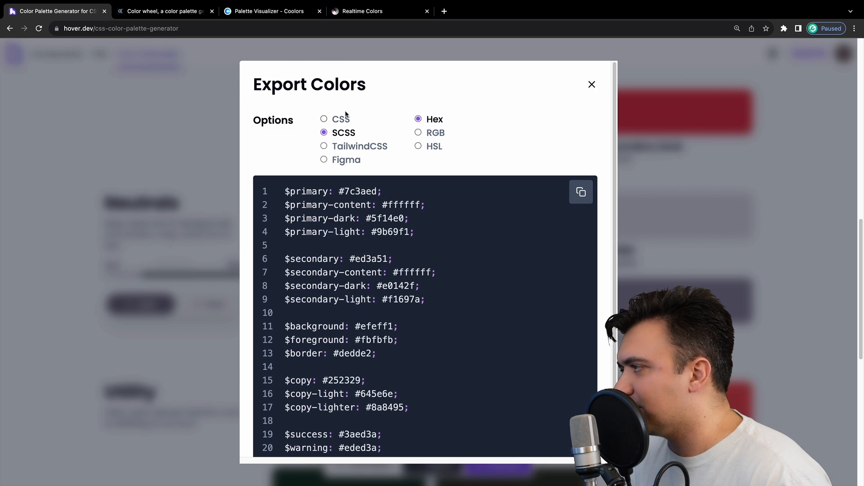
{"action": "left_click", "coordinate": [324, 145]}
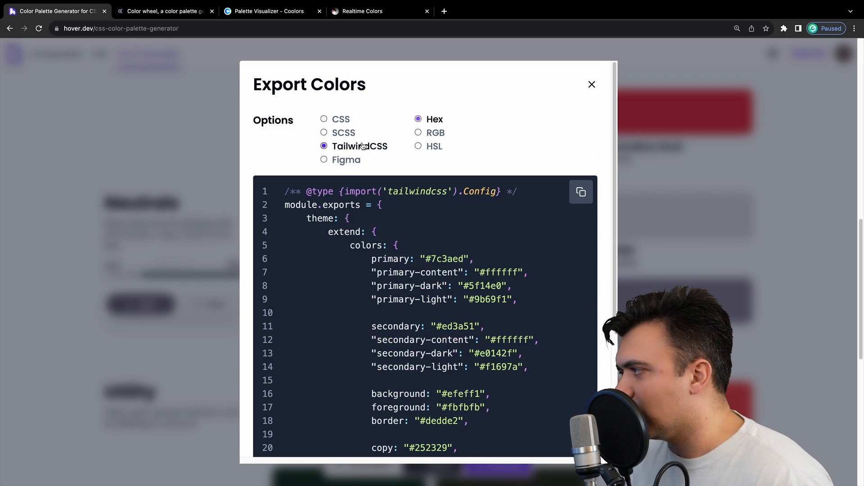
{"action": "left_click", "coordinate": [419, 146]}
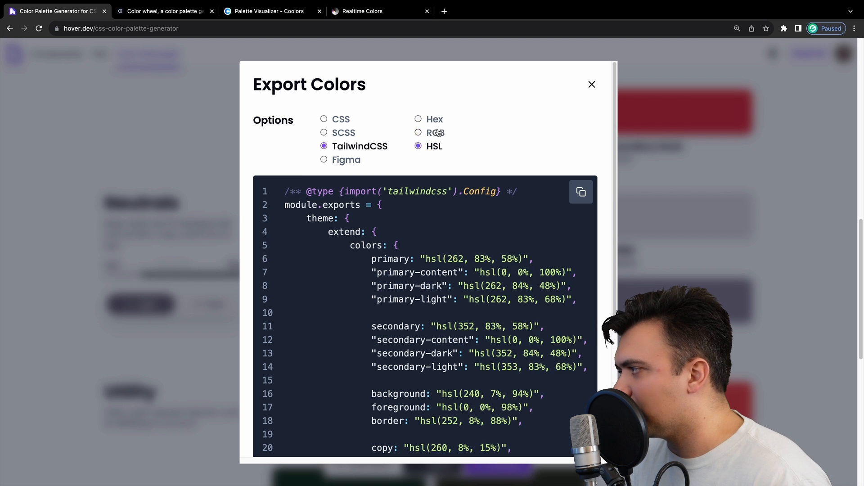
{"action": "left_click", "coordinate": [591, 84]}
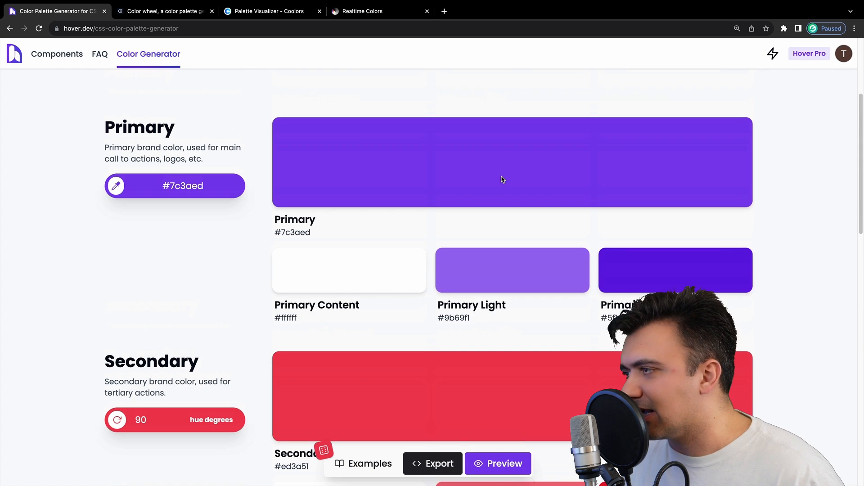
- Pick blue #112ce7 as primary, regenerating light #3a51f1 and content #f8f9ff shades
{"action": "scroll", "scroll_direction": "up", "scroll_amount": 3}
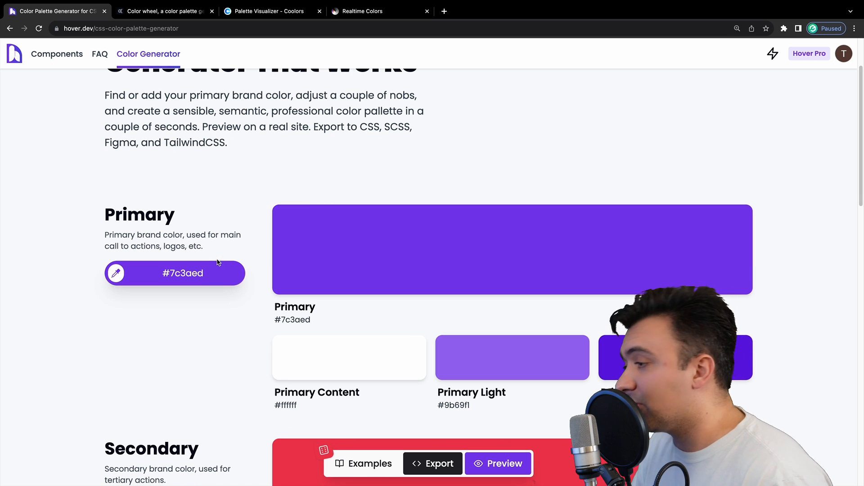
{"action": "left_click", "coordinate": [175, 273]}
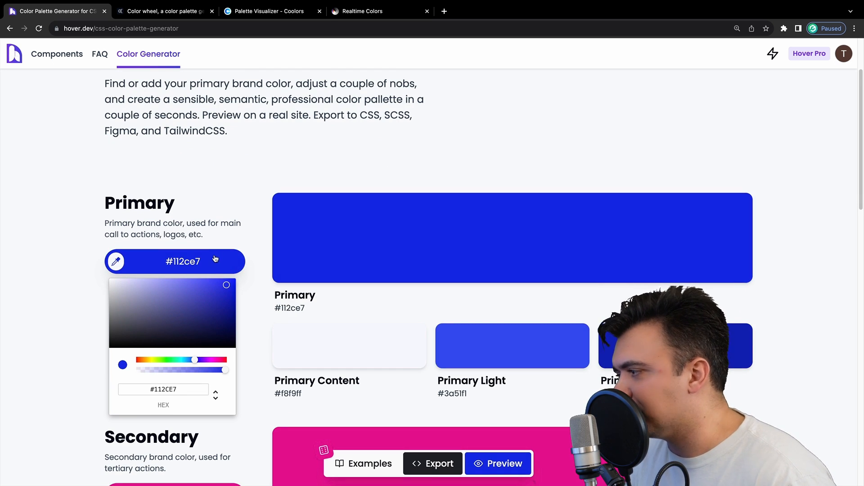
{"action": "scroll", "scroll_direction": "down", "scroll_amount": 3}
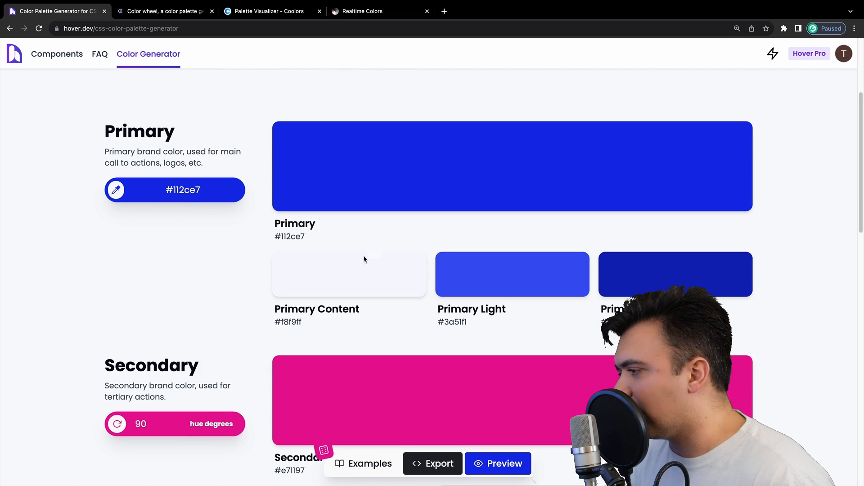
{"action": "double_click", "coordinate": [287, 321]}
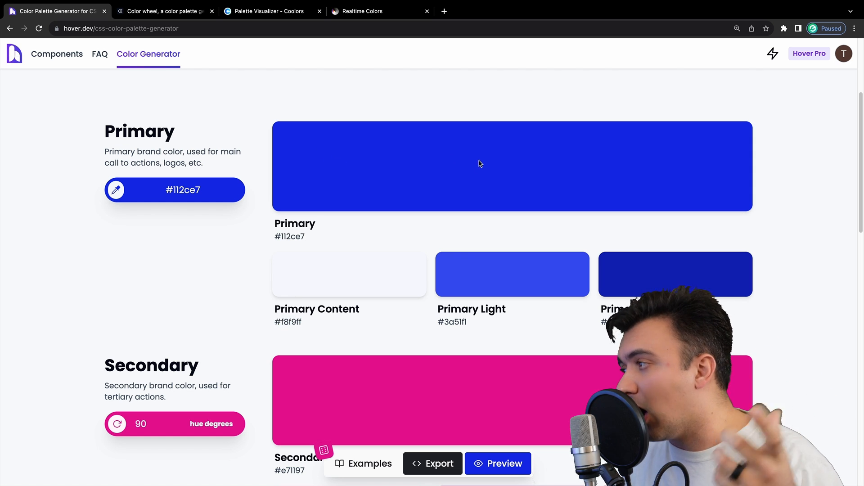
{"action": "scroll", "scroll_direction": "up", "scroll_amount": 3}
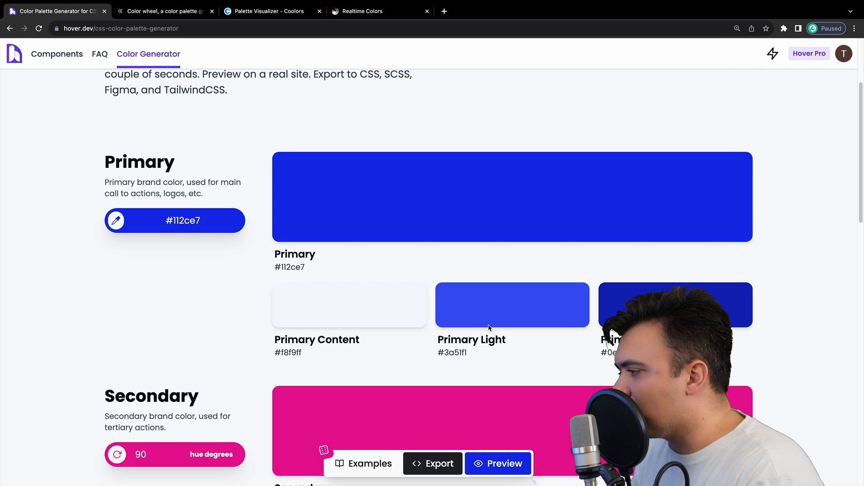
{"action": "mouse_move", "coordinate": [535, 400]}
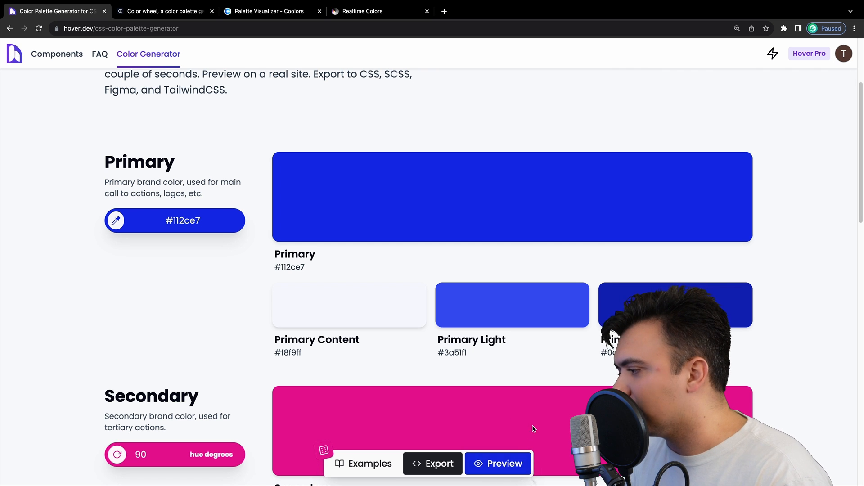
{"action": "scroll", "scroll_direction": "down", "scroll_amount": 3}
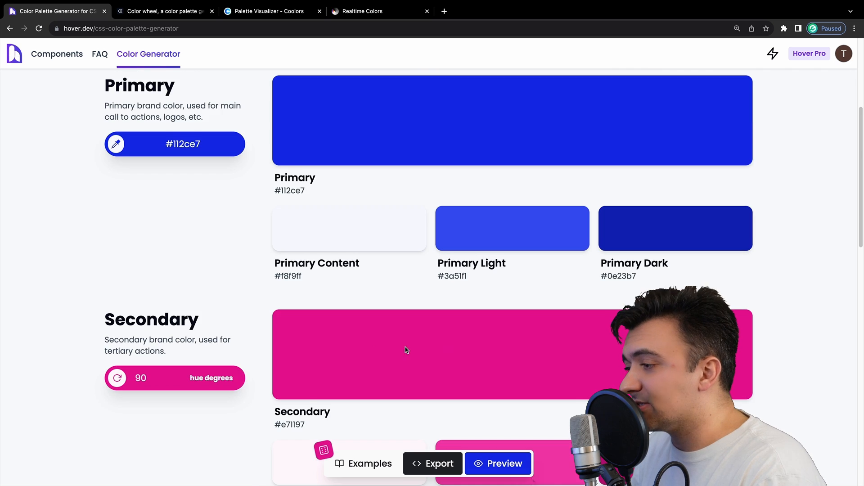
{"action": "scroll", "scroll_direction": "down", "scroll_amount": 3}
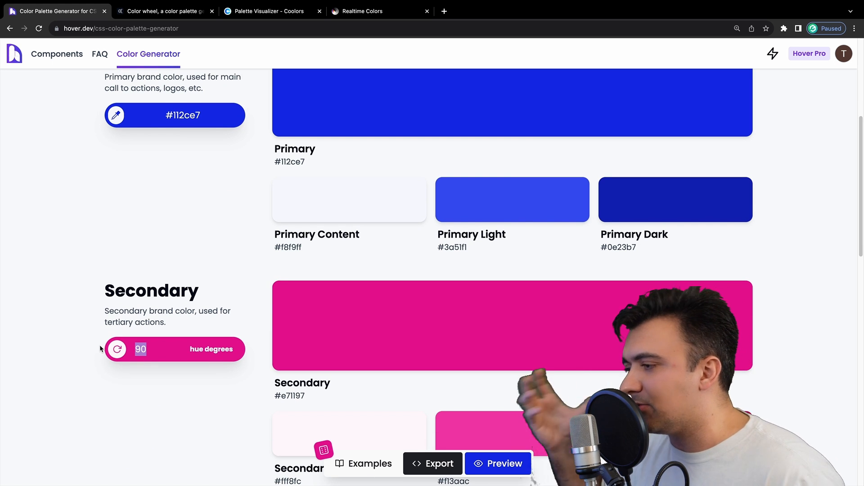
{"action": "scroll", "scroll_direction": "down", "scroll_amount": 3}
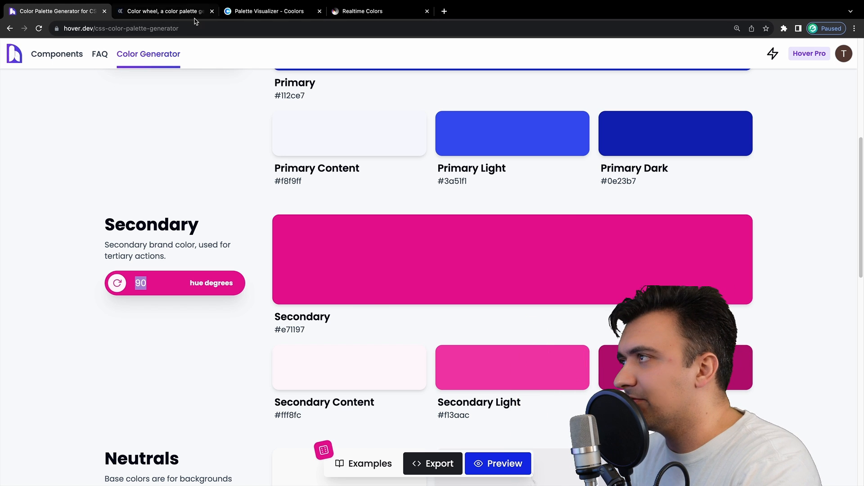
{"action": "left_click", "coordinate": [165, 11]}
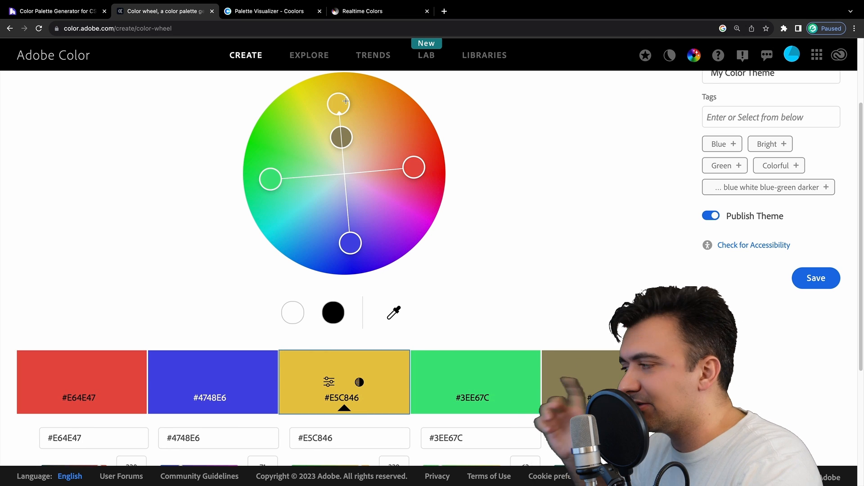
{"action": "left_click", "coordinate": [55, 11]}
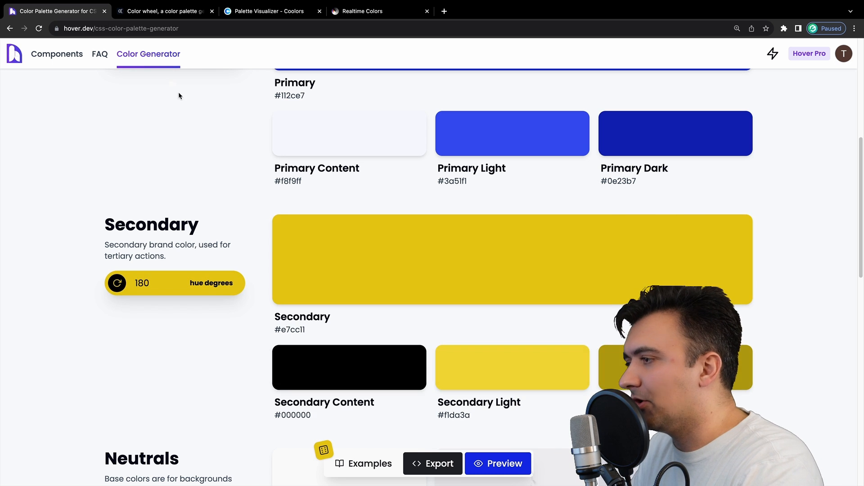
- Scroll down past secondary dark #b7a20e to the Neutrals and utility colours
{"action": "scroll", "scroll_direction": "up", "scroll_amount": 3}
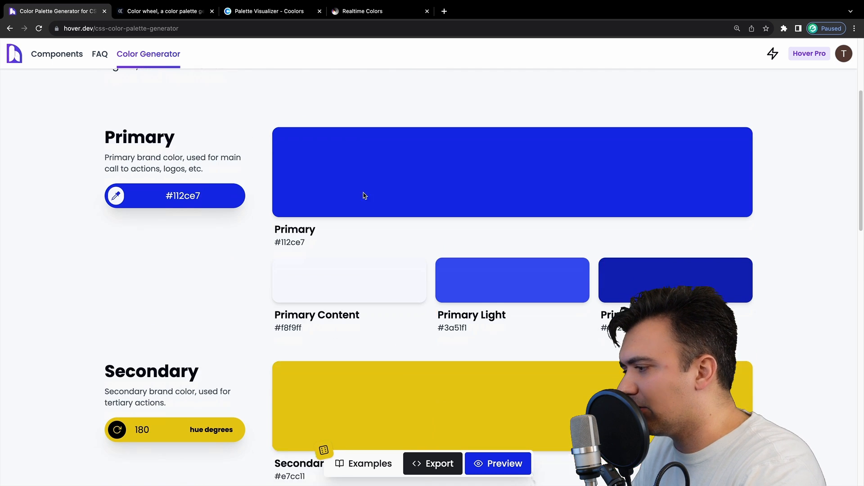
{"action": "scroll", "scroll_direction": "down", "scroll_amount": 3}
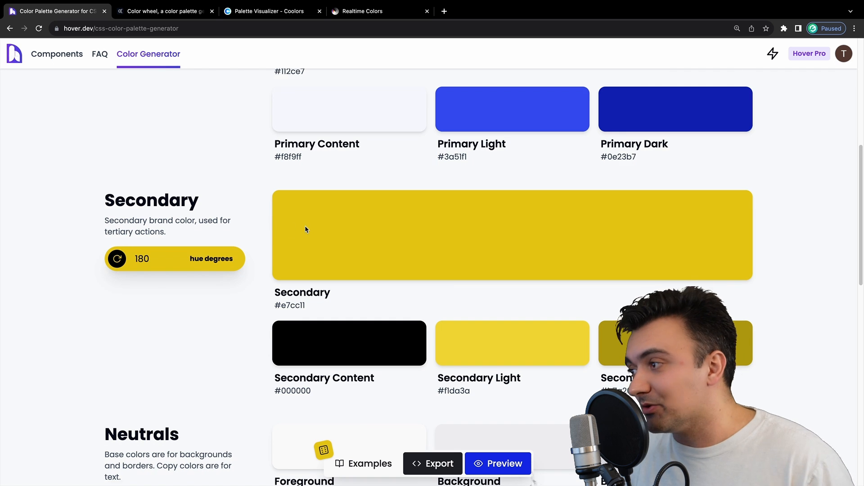
{"action": "scroll", "scroll_direction": "down", "scroll_amount": 3}
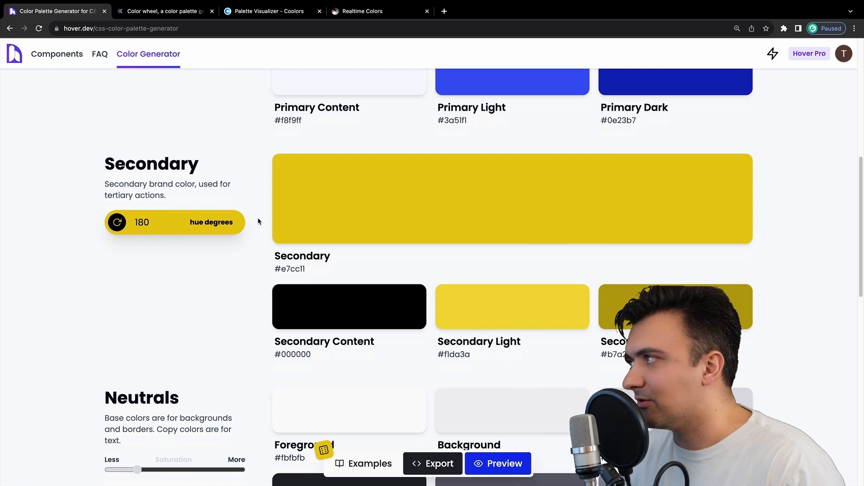
{"action": "scroll", "scroll_direction": "down", "scroll_amount": 3}
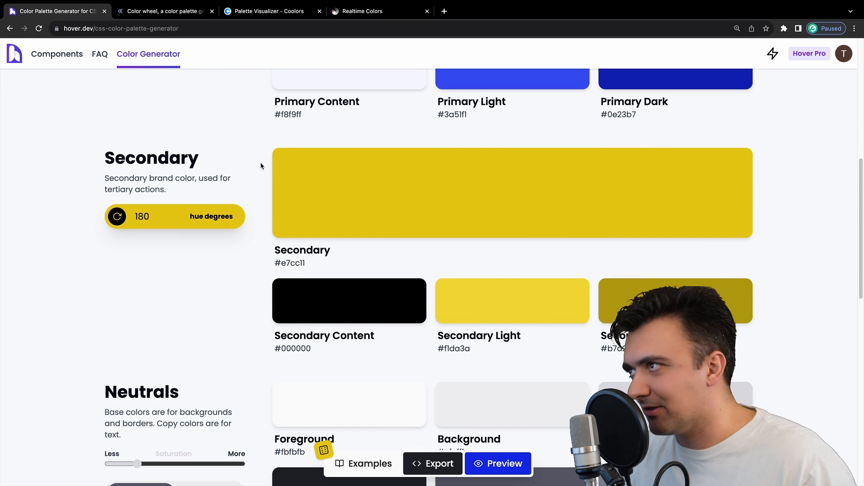
{"action": "scroll", "scroll_direction": "down", "scroll_amount": 3}
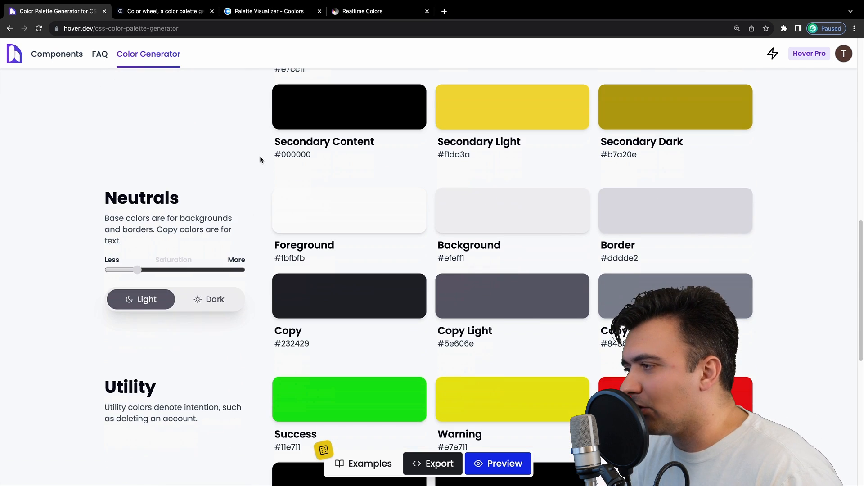
{"action": "mouse_move", "coordinate": [299, 225]}
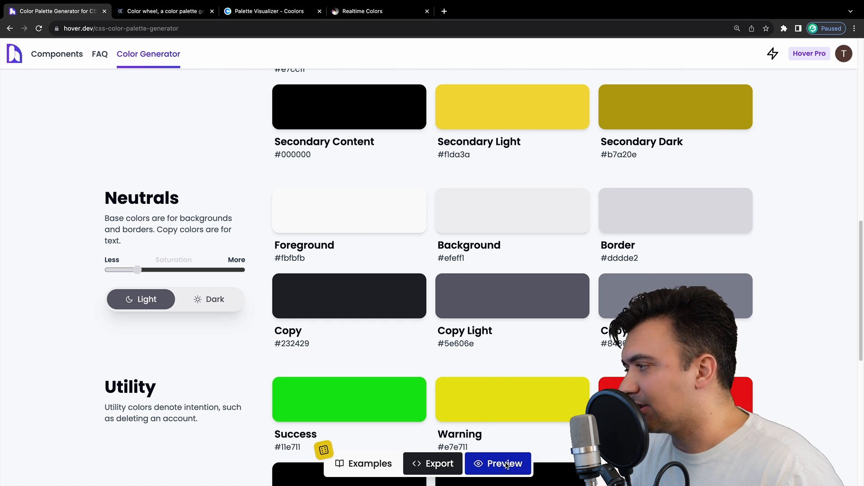
- Open the sample dashboard preview showing the blue-primary Revenue chart and growth card
{"action": "left_click", "coordinate": [497, 463]}
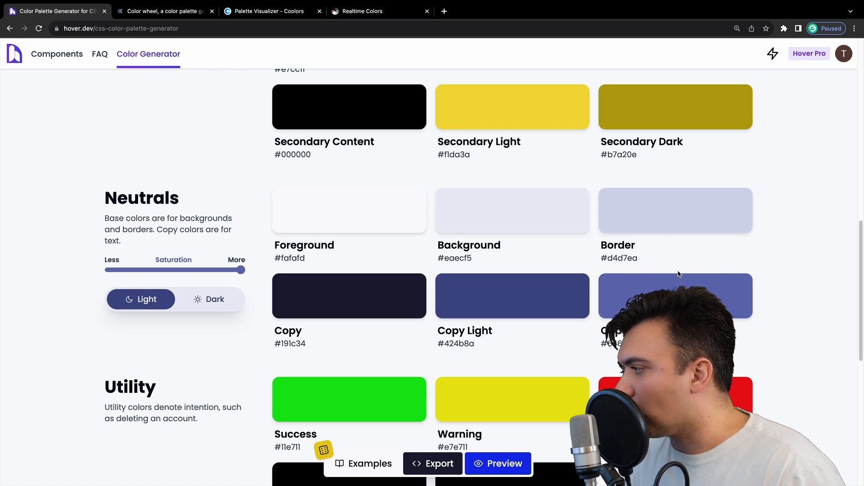
{"action": "mouse_move", "coordinate": [609, 252]}
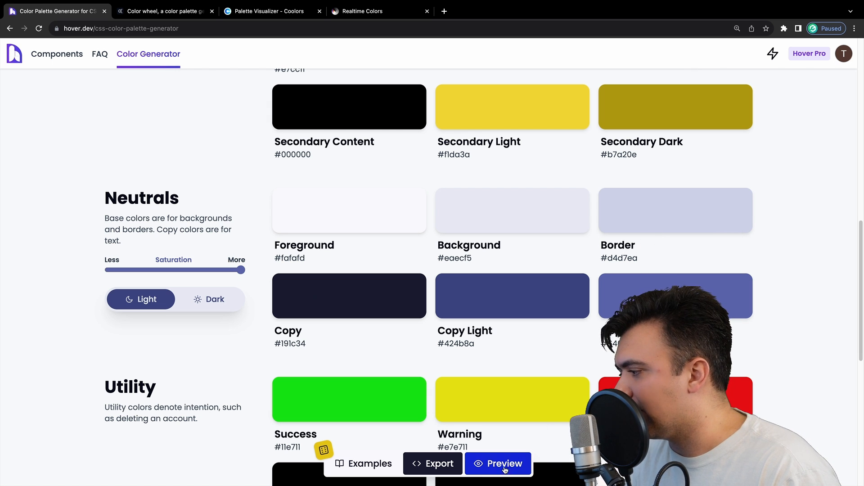
{"action": "left_click", "coordinate": [497, 463]}
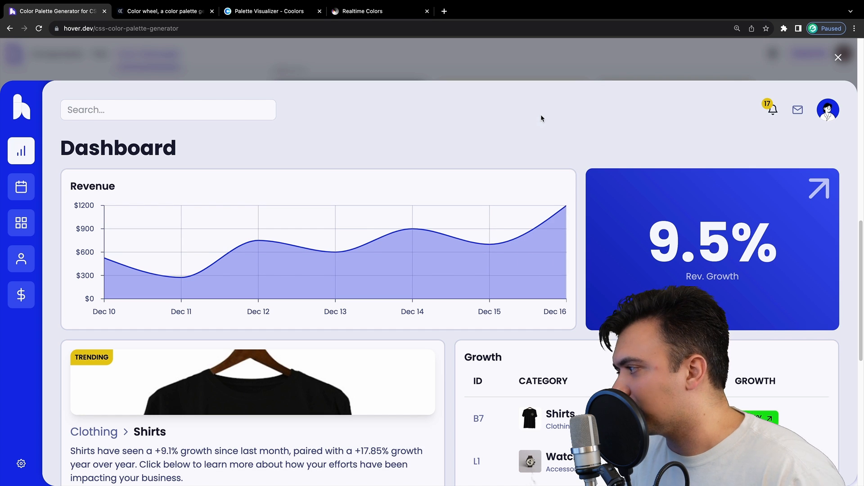
{"action": "mouse_move", "coordinate": [455, 107]}
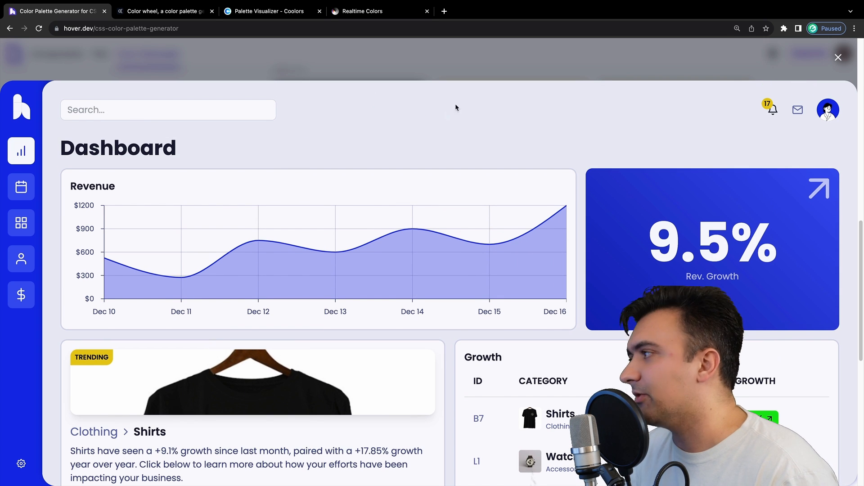
{"action": "mouse_move", "coordinate": [437, 131]}
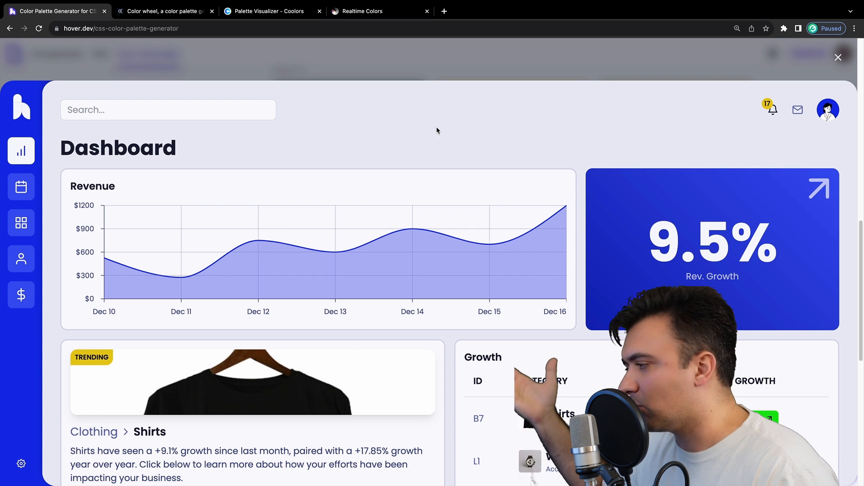
- Close the dashboard preview to return to the saturated neutral swatches
{"action": "left_click", "coordinate": [838, 57]}
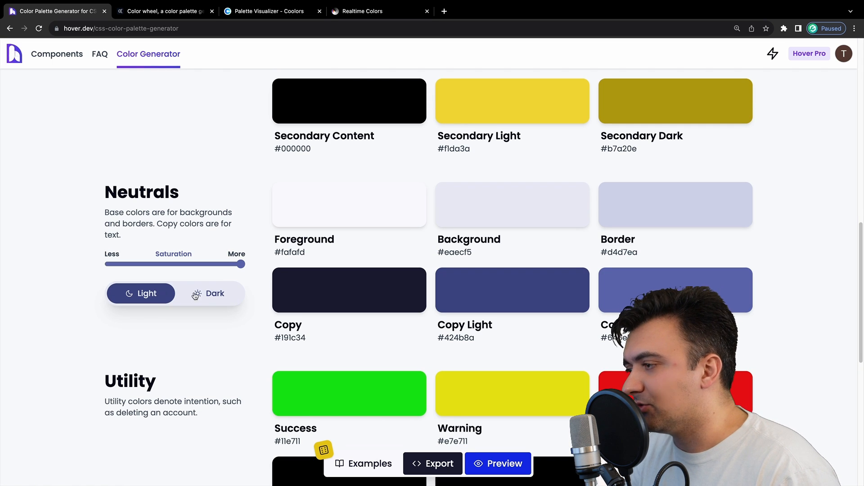
- Switch neutrals to dark (background #111322), preview the dashboard, then close it
{"action": "left_click", "coordinate": [215, 293]}
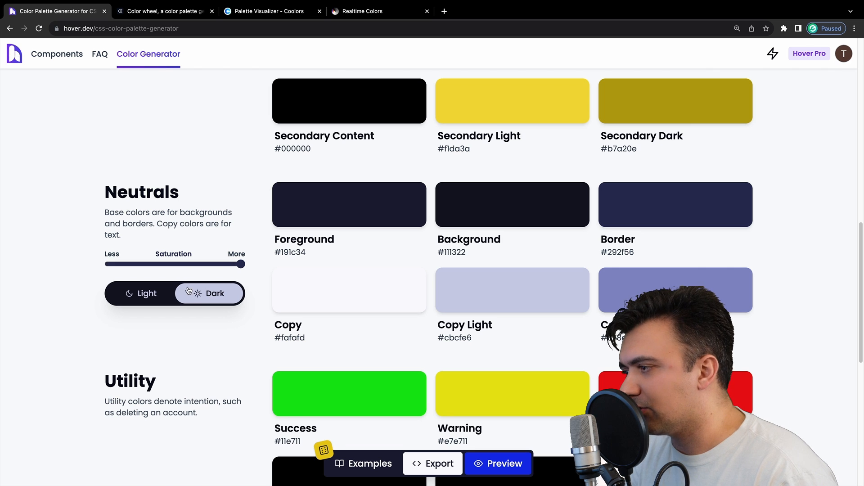
{"action": "left_click", "coordinate": [497, 463]}
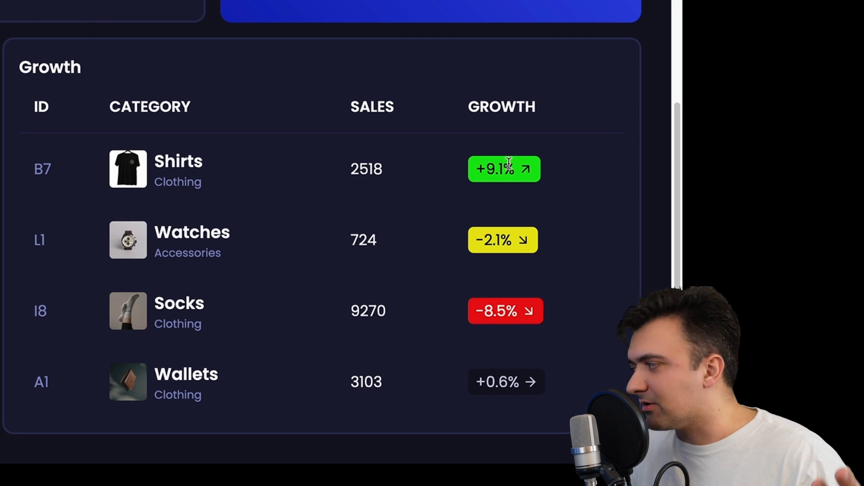
{"action": "mouse_move", "coordinate": [546, 245]}
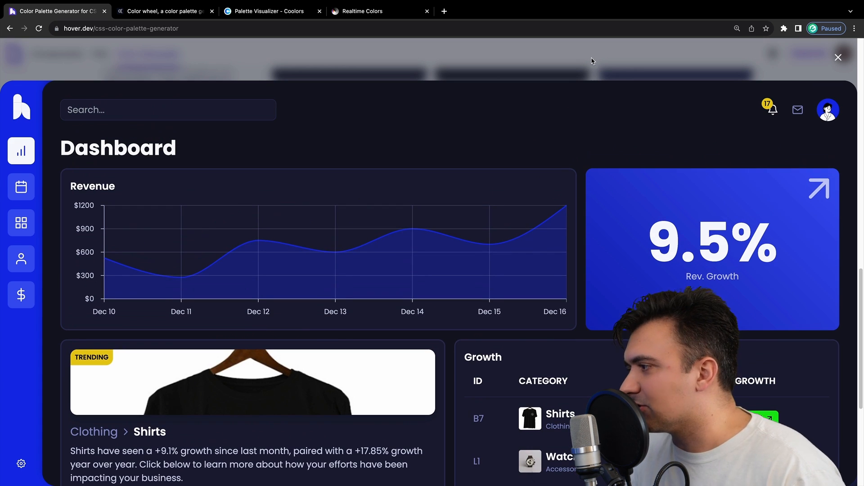
{"action": "left_click", "coordinate": [837, 57]}
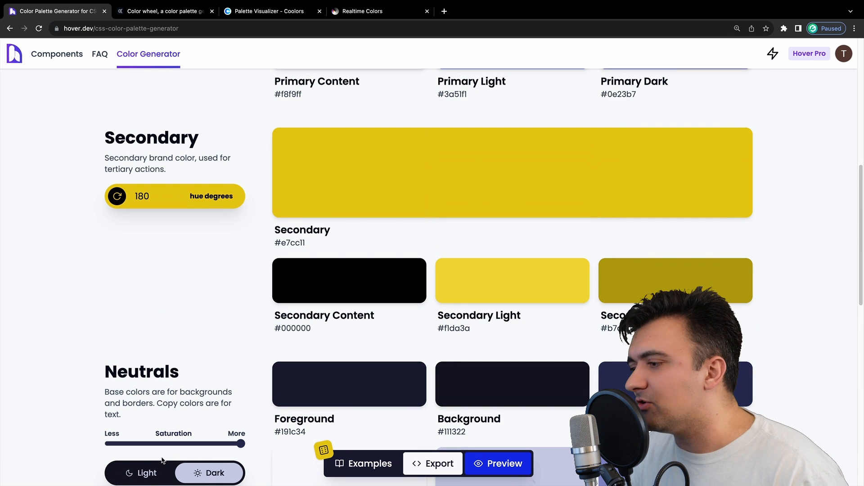
- Make neutrals light with lavender primary #c3beef and preview it on the dashboard
{"action": "left_click", "coordinate": [140, 474]}
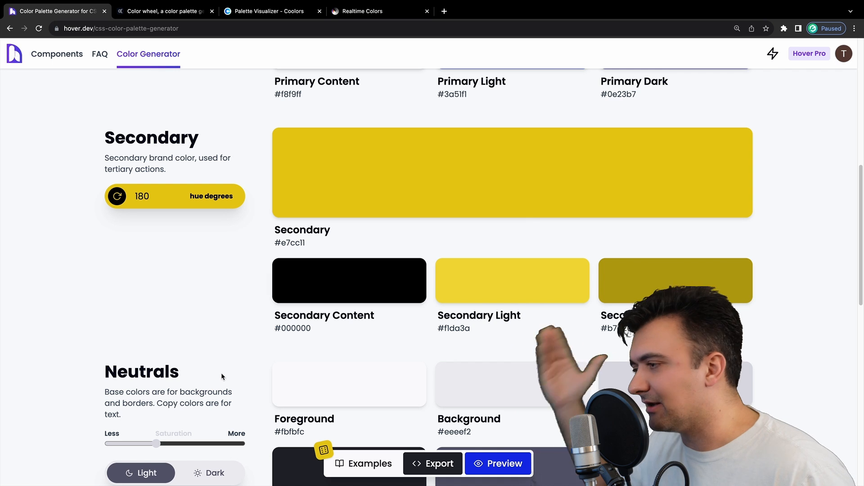
{"action": "scroll", "scroll_direction": "up", "scroll_amount": 3}
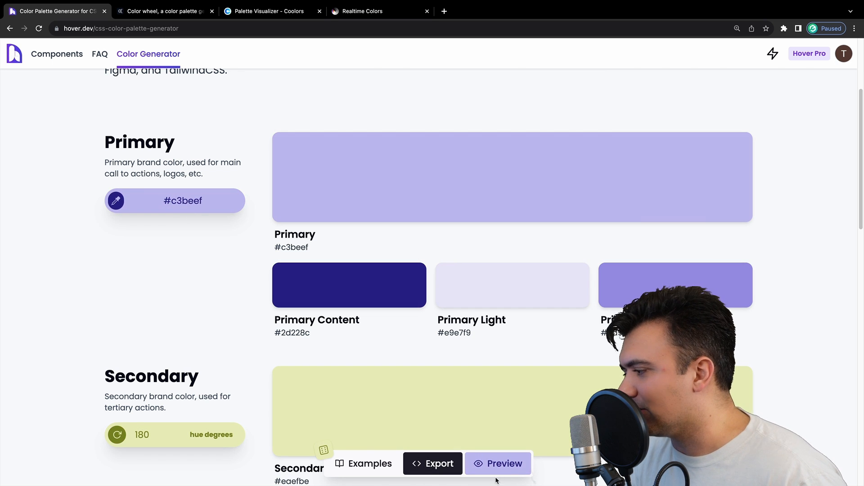
{"action": "left_click", "coordinate": [497, 463]}
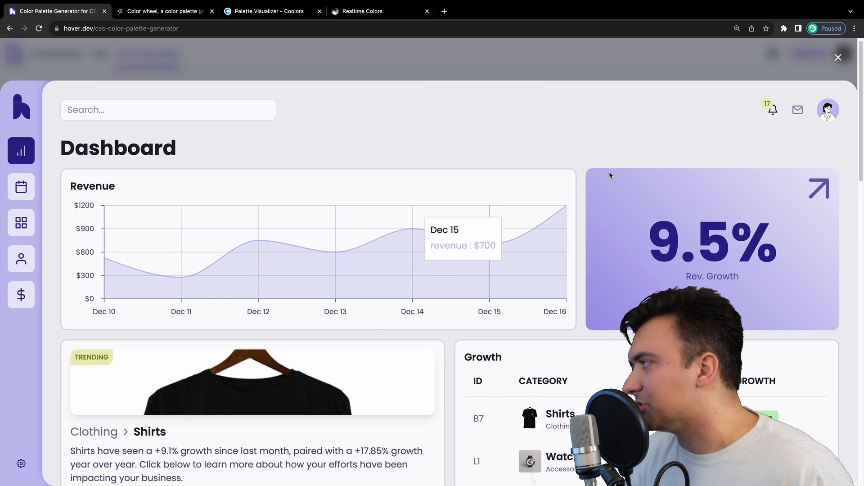
{"action": "mouse_move", "coordinate": [765, 114]}
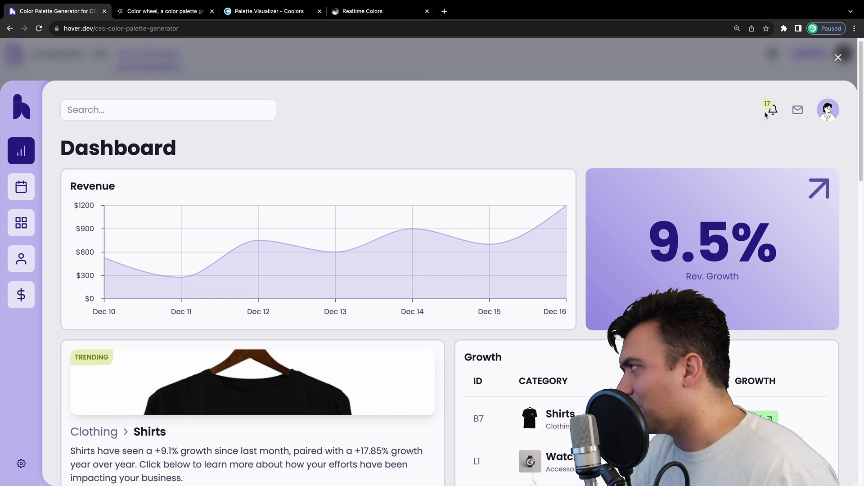
{"action": "mouse_move", "coordinate": [531, 137]}
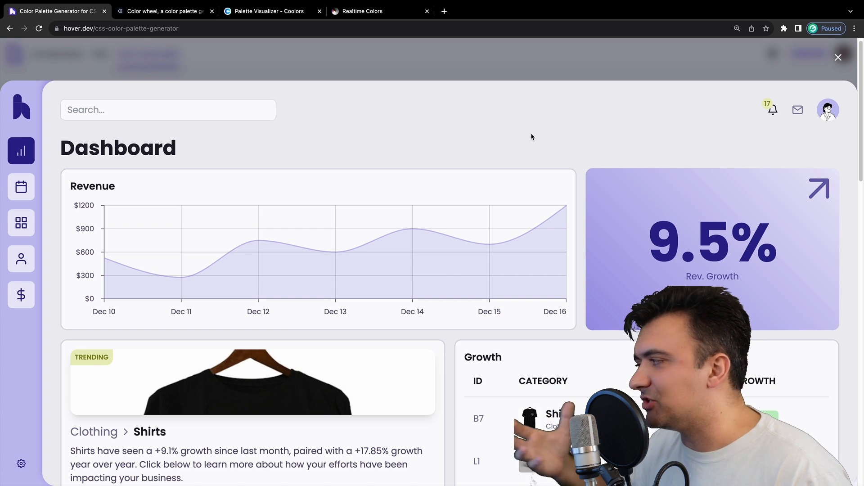
- Close the lavender dashboard preview, leaving olive primary #837c56 on the page
{"action": "left_click", "coordinate": [838, 57]}
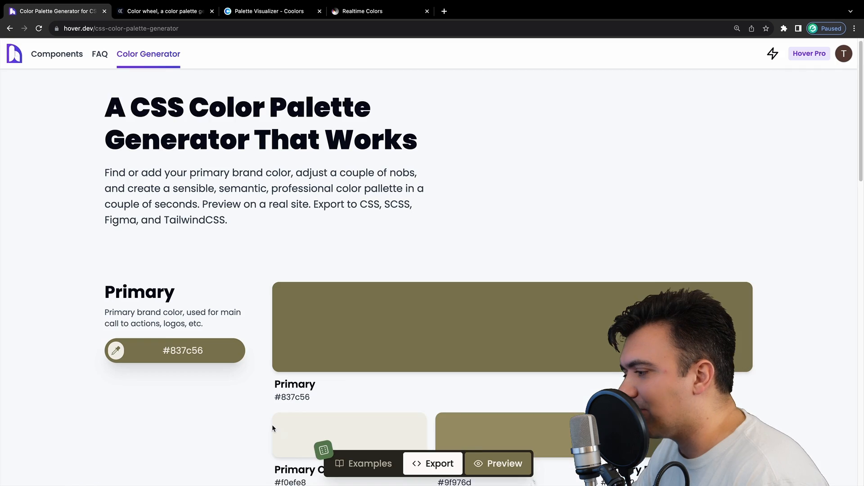
- Load the Stripe-ish example palette with primary #635bff and light #938eff
{"action": "left_click", "coordinate": [363, 463]}
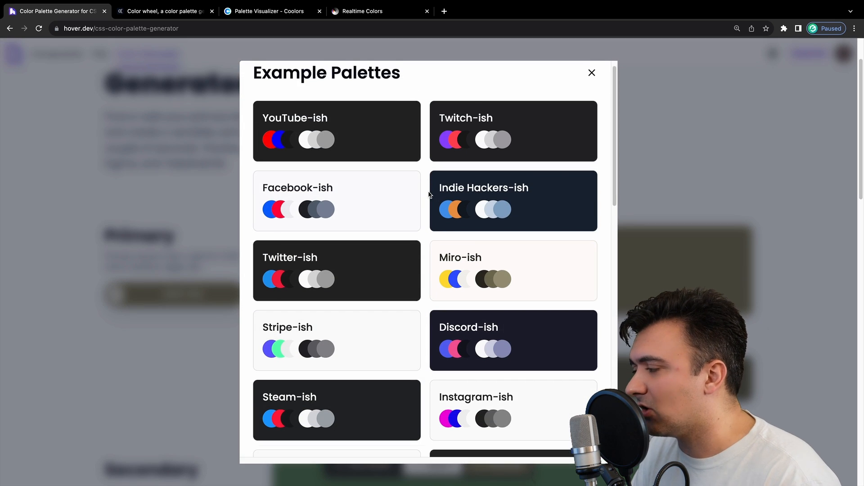
{"action": "left_click", "coordinate": [591, 72]}
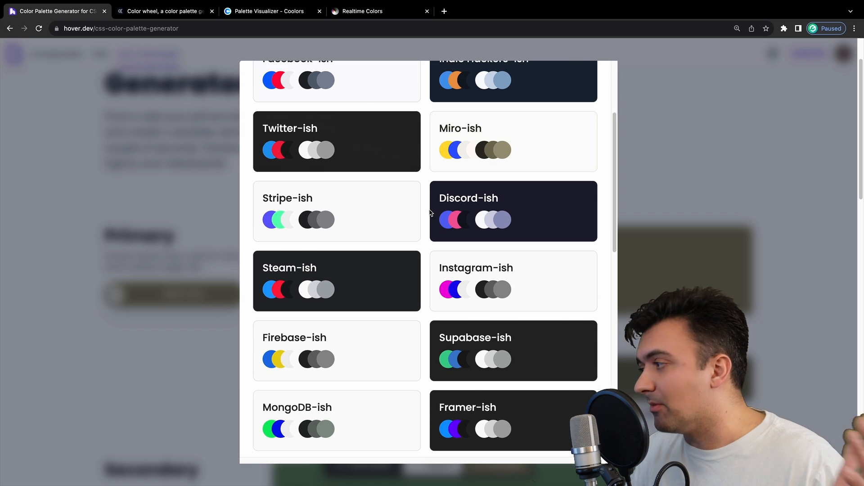
{"action": "scroll", "scroll_direction": "down", "scroll_amount": 3}
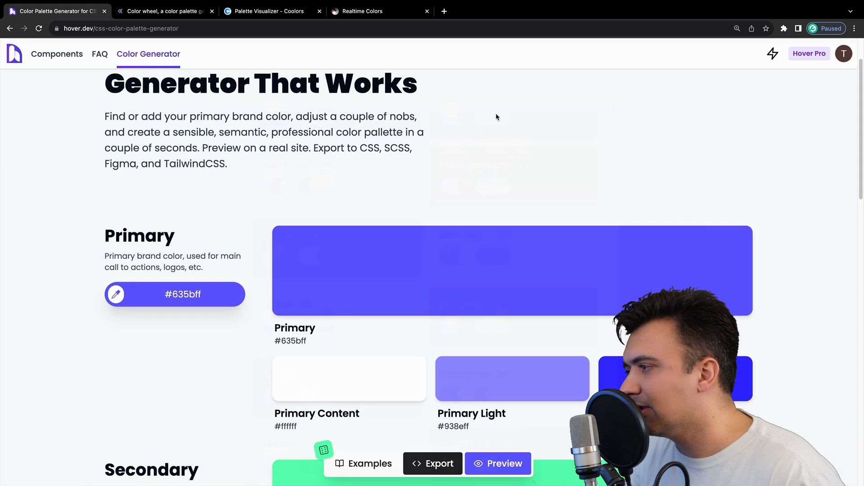
- Shift the primary colour to violet #905bff and preview it on the dashboard
{"action": "scroll", "scroll_direction": "down", "scroll_amount": 3}
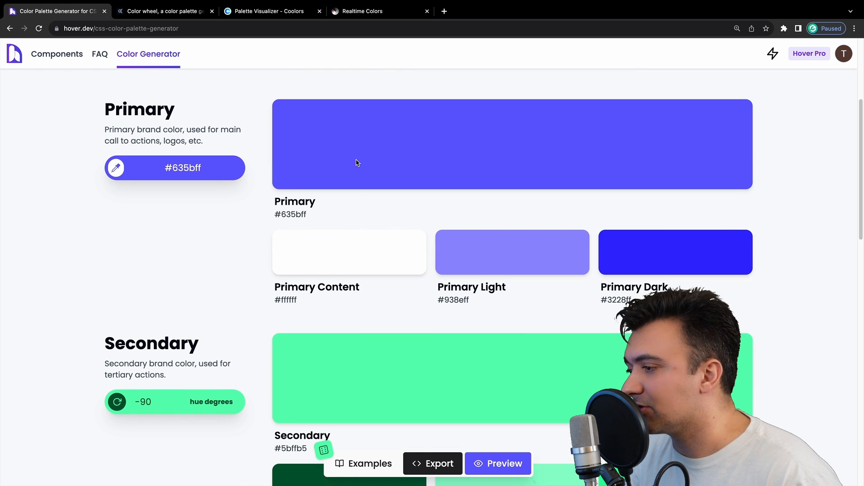
{"action": "scroll", "scroll_direction": "down", "scroll_amount": 3}
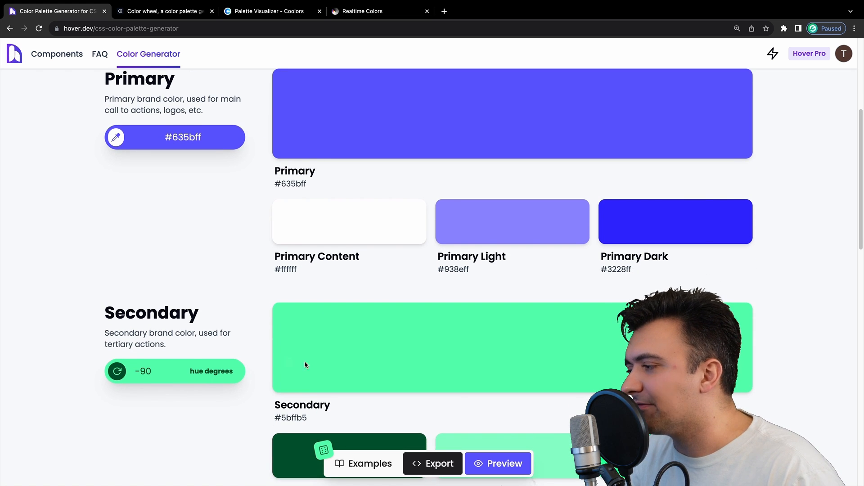
{"action": "scroll", "scroll_direction": "up", "scroll_amount": 3}
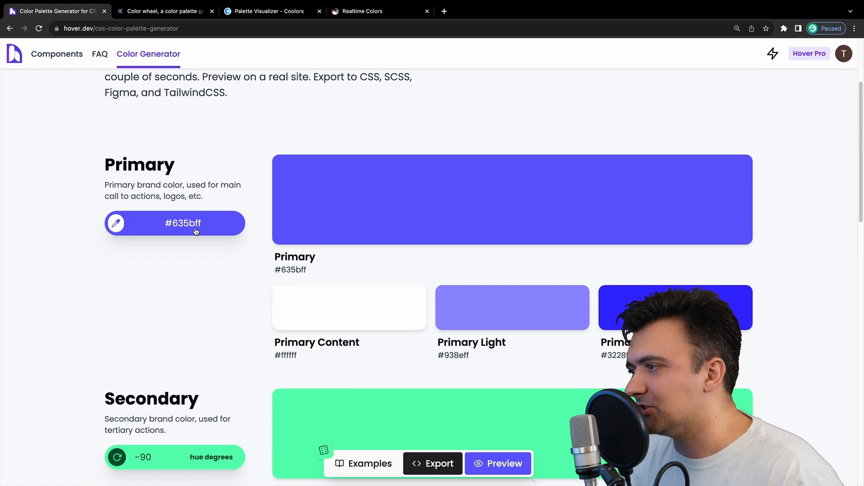
{"action": "left_click", "coordinate": [183, 223]}
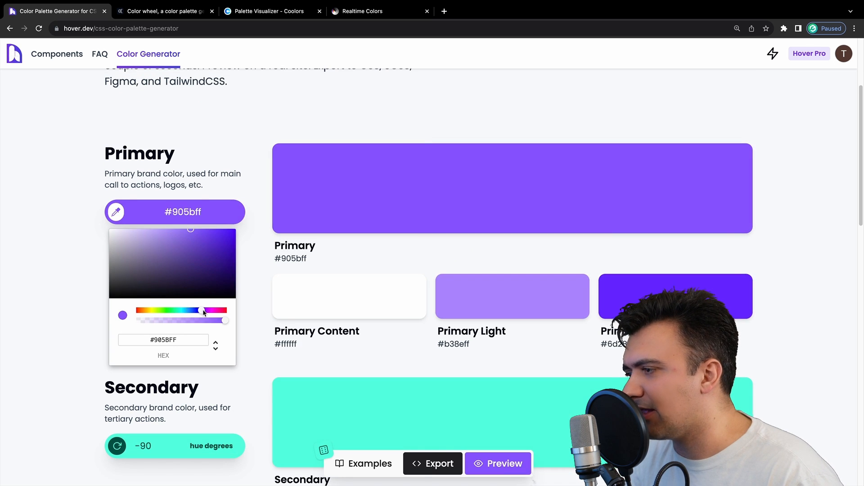
{"action": "scroll", "scroll_direction": "down", "scroll_amount": 3}
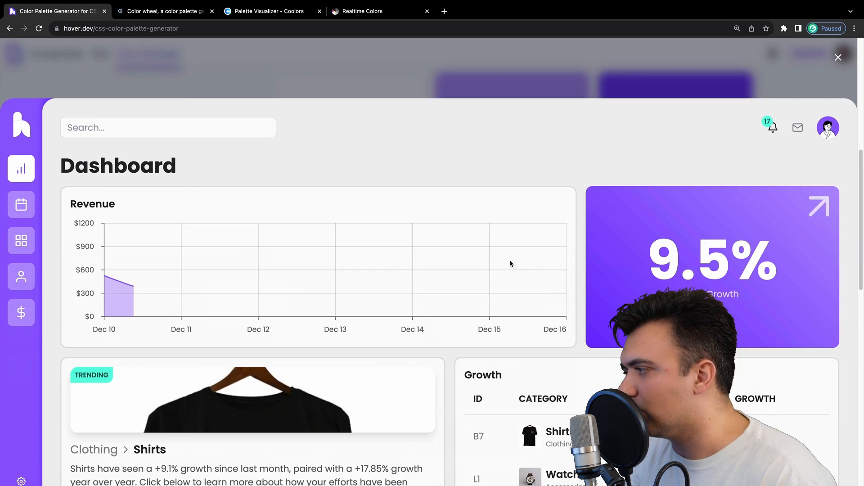
- Scroll the purple dashboard preview, then close it to show primary #7c3aed
{"action": "scroll", "scroll_direction": "down", "scroll_amount": 3}
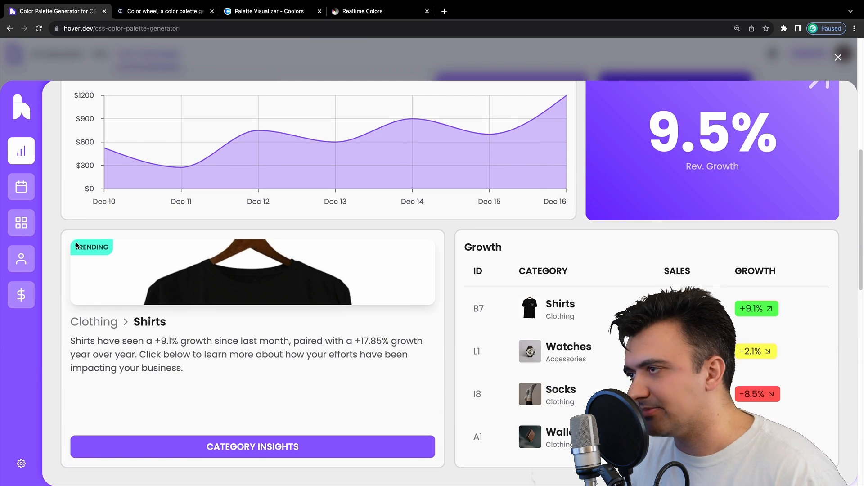
{"action": "left_click", "coordinate": [837, 57]}
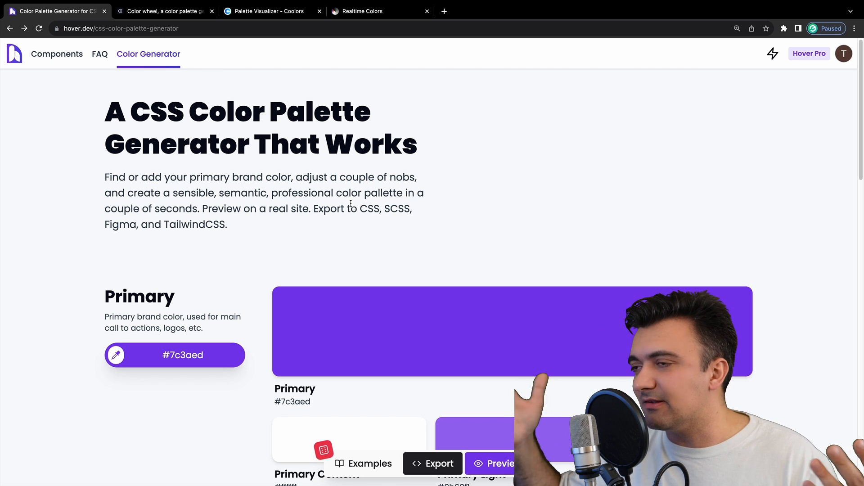